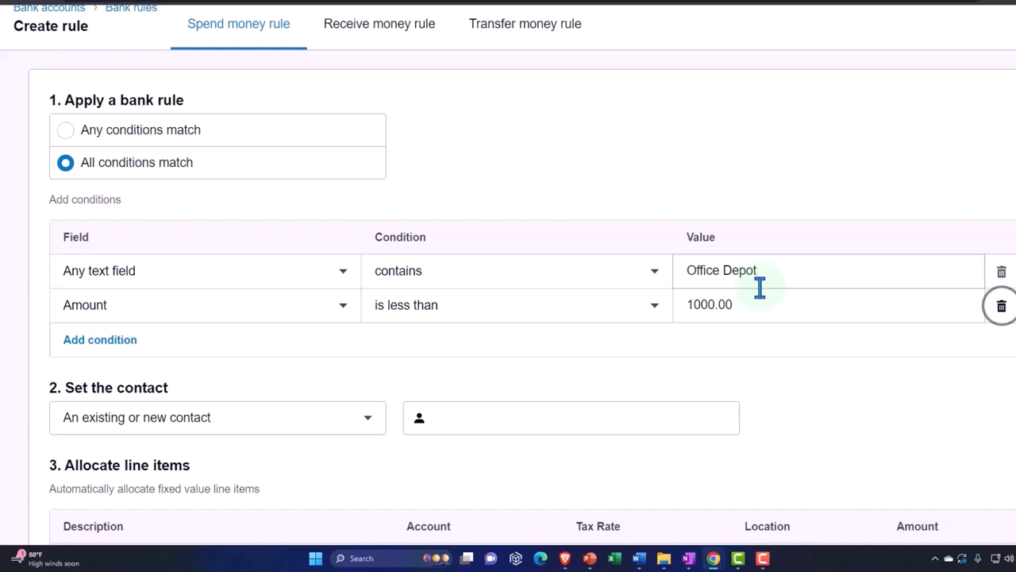
Step: Enter 'Office Depot' from the condition value as the under-1000 rule's contact
left_click(368, 362)
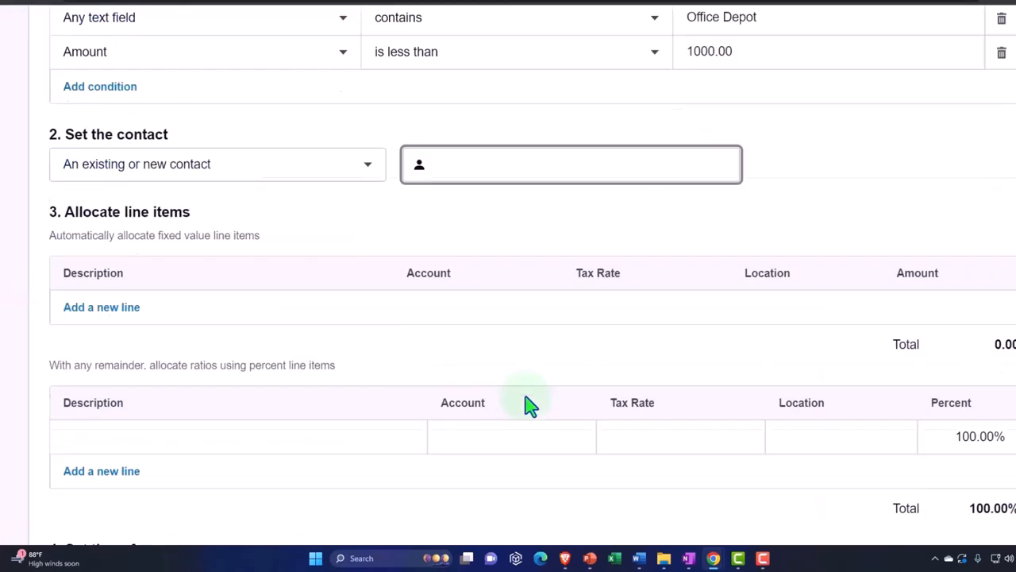
scroll("down", 3)
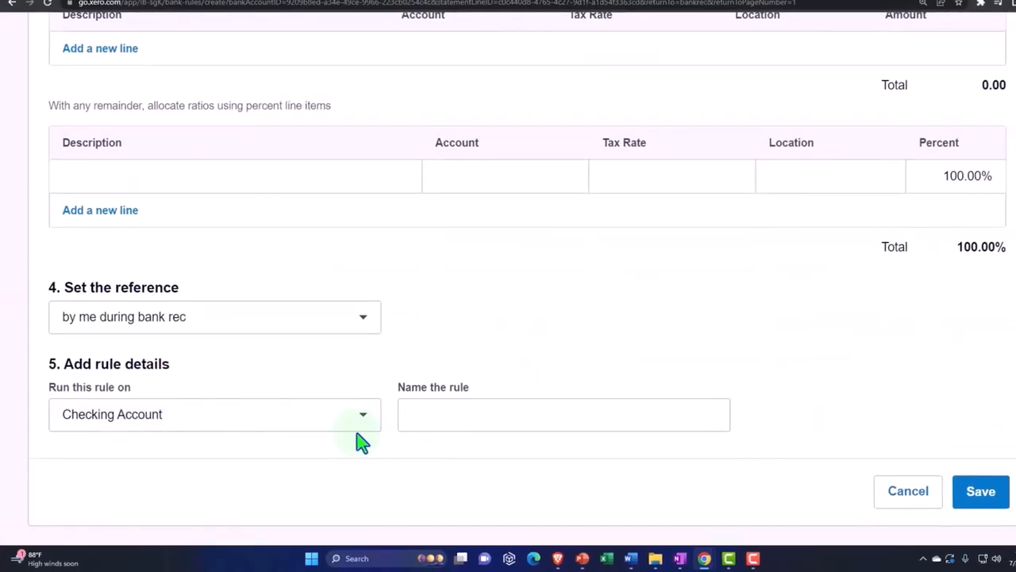
scroll("up", 3)
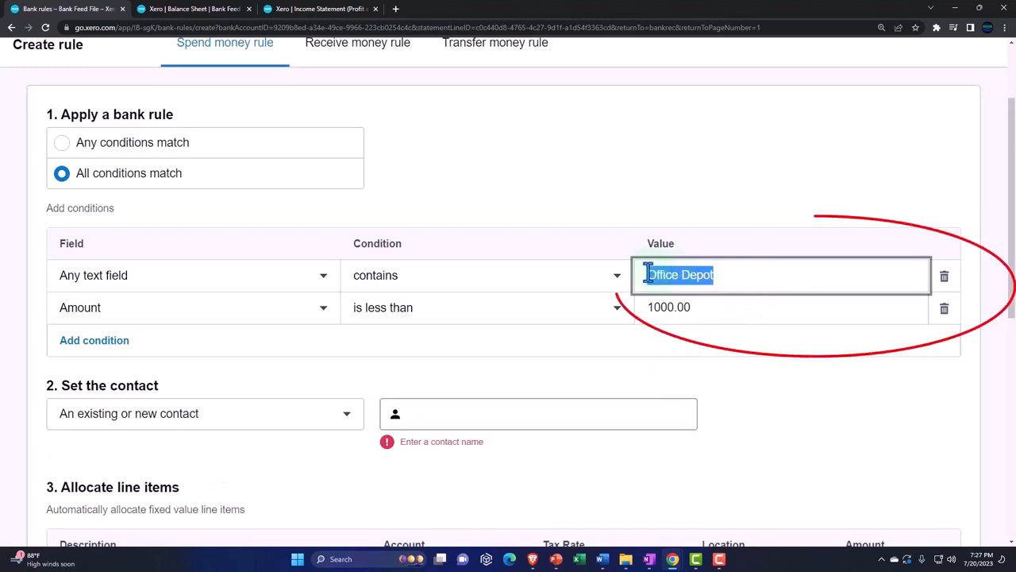
type("Office Depot")
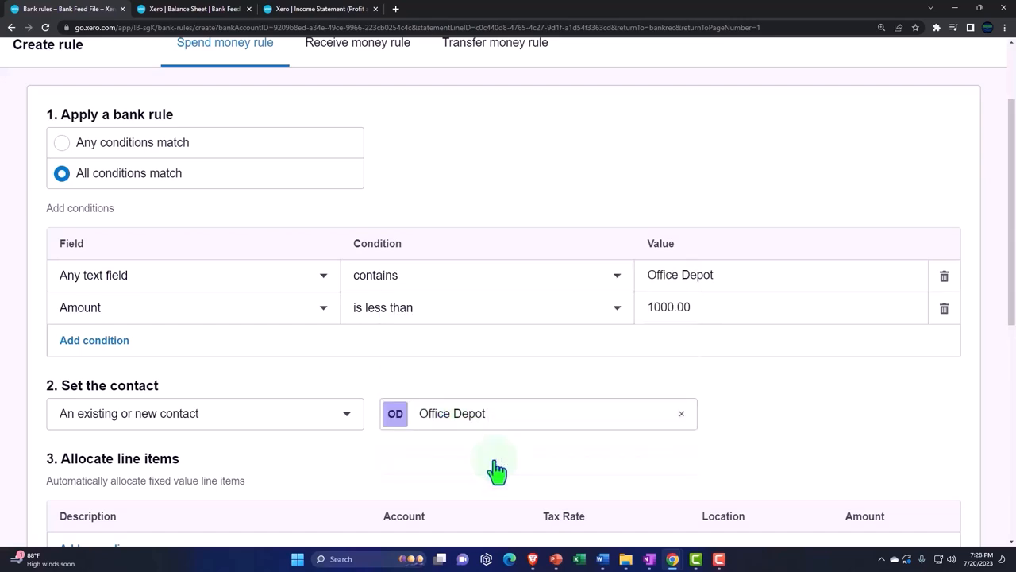
Step: Allocate 100% of the rule's spend to account 6030 - Supplies
scroll("down", 3)
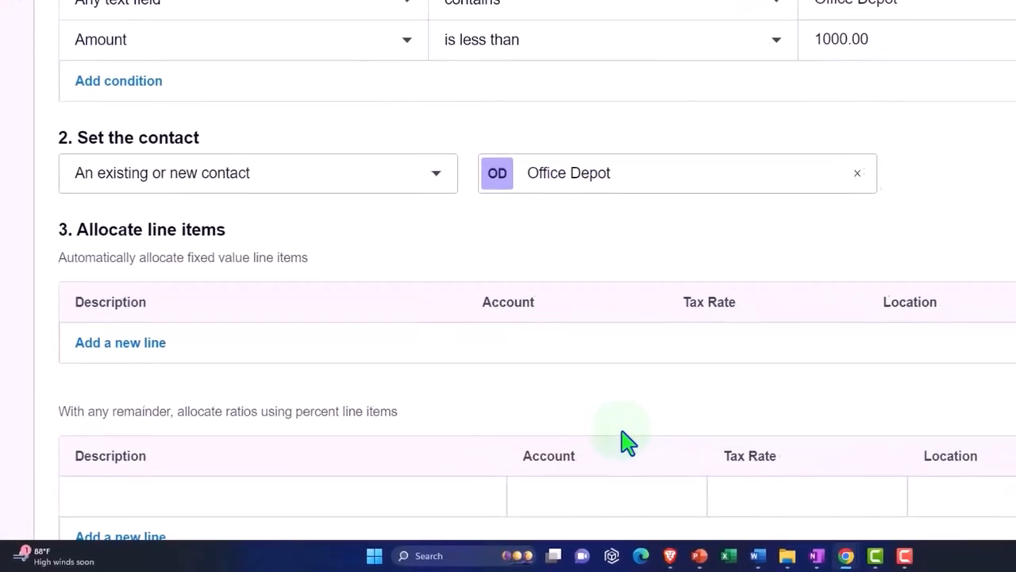
scroll("down", 3)
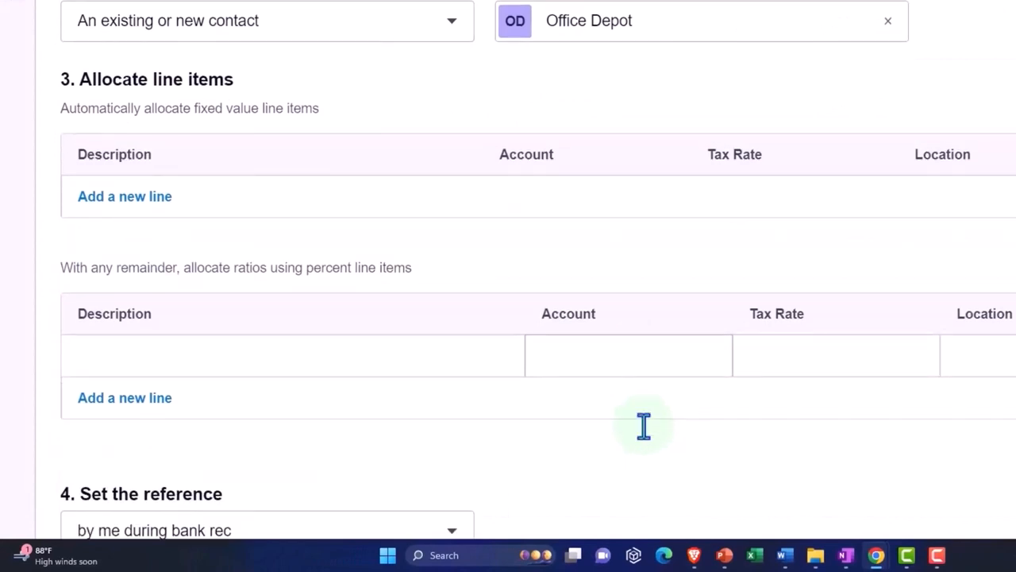
left_click(627, 355)
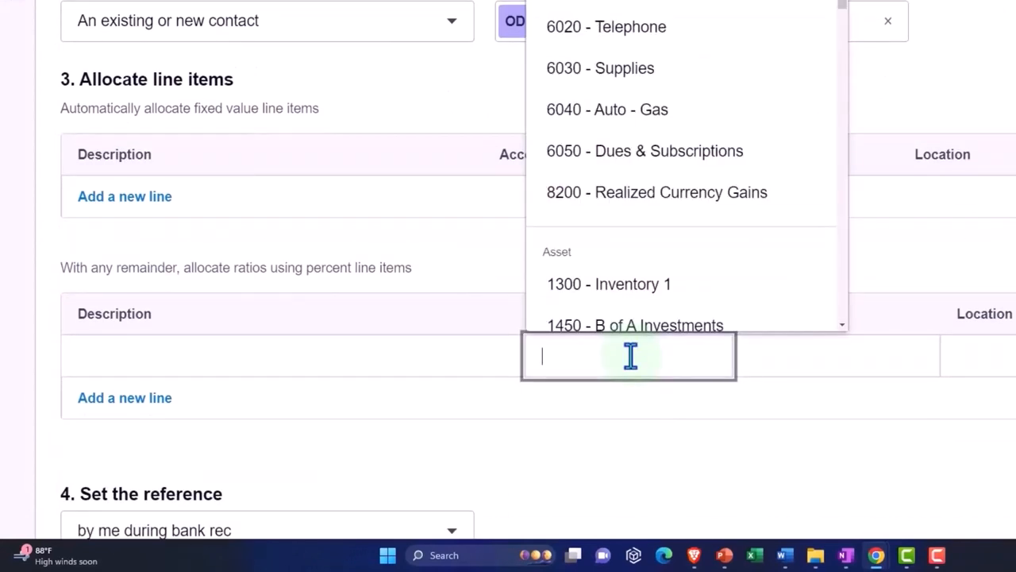
type("Su")
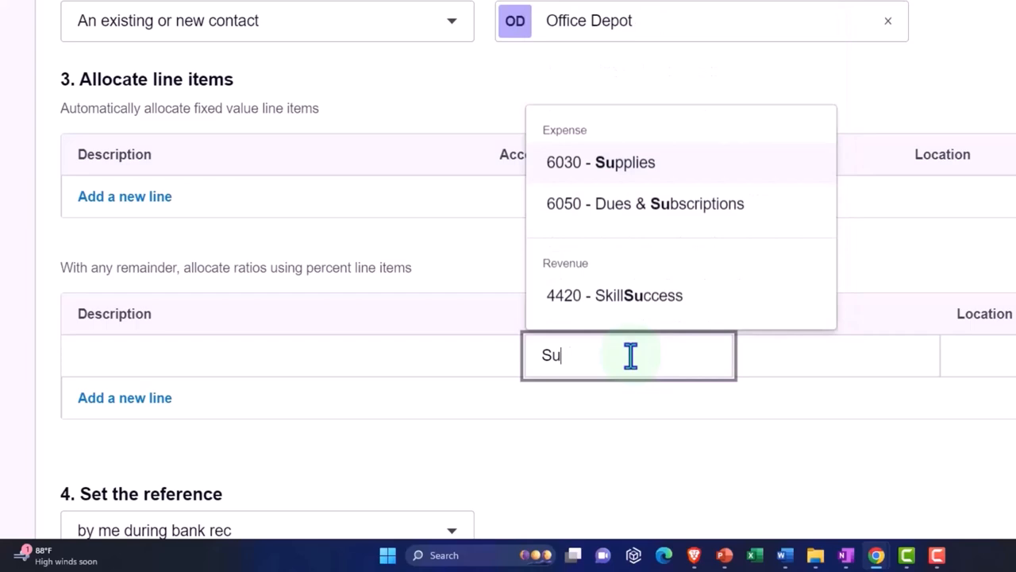
left_click(600, 162)
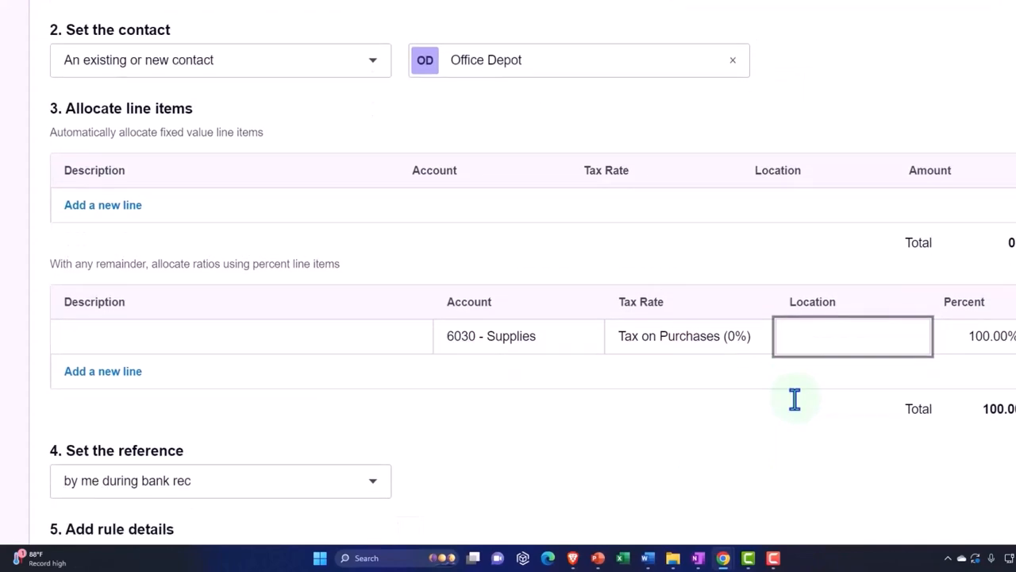
scroll("down", 3)
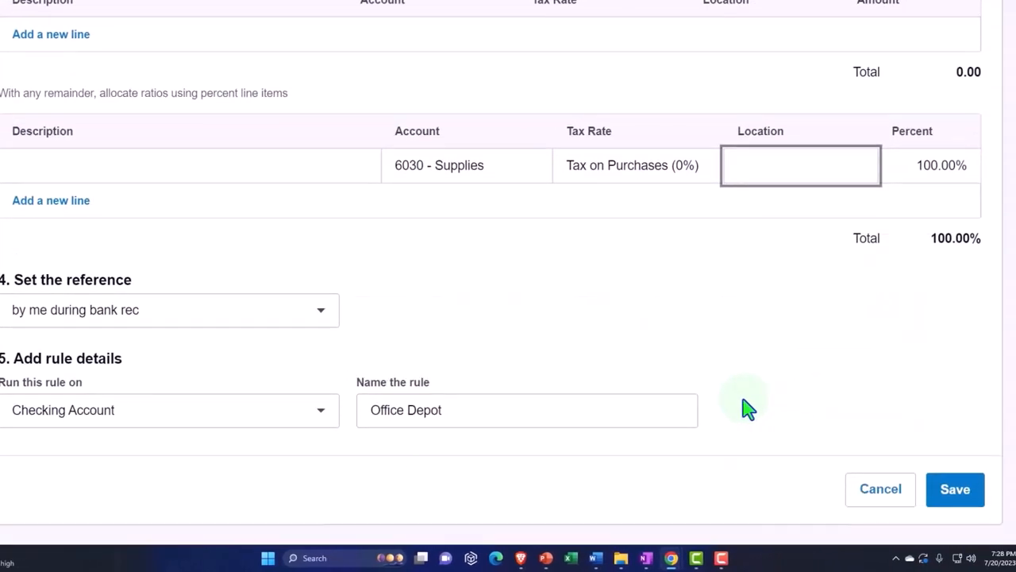
mouse_move(345, 324)
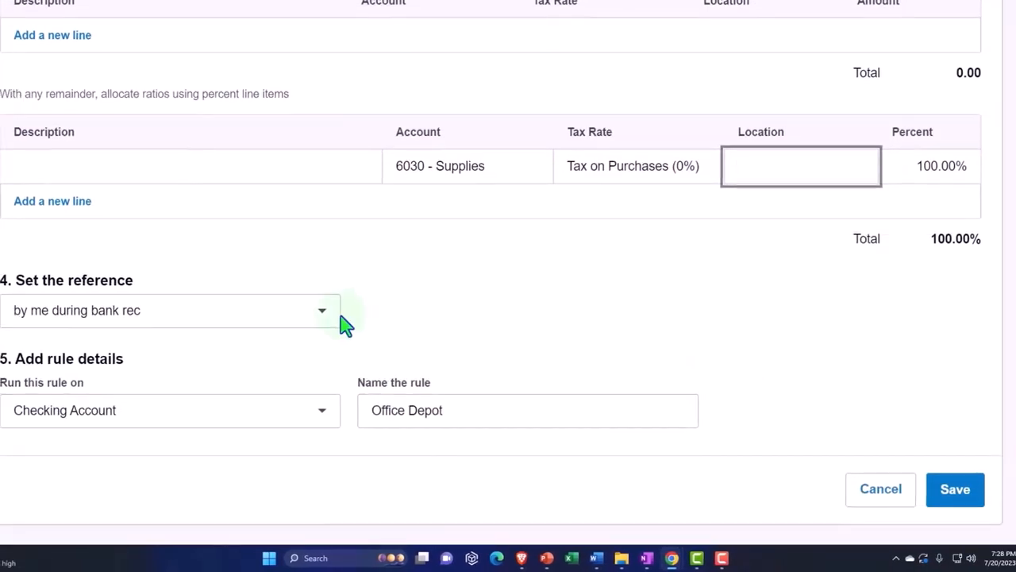
Step: Take the reference from the statement, run on all bank accounts, and name it 'Office Depot Under 1000'
left_click(321, 310)
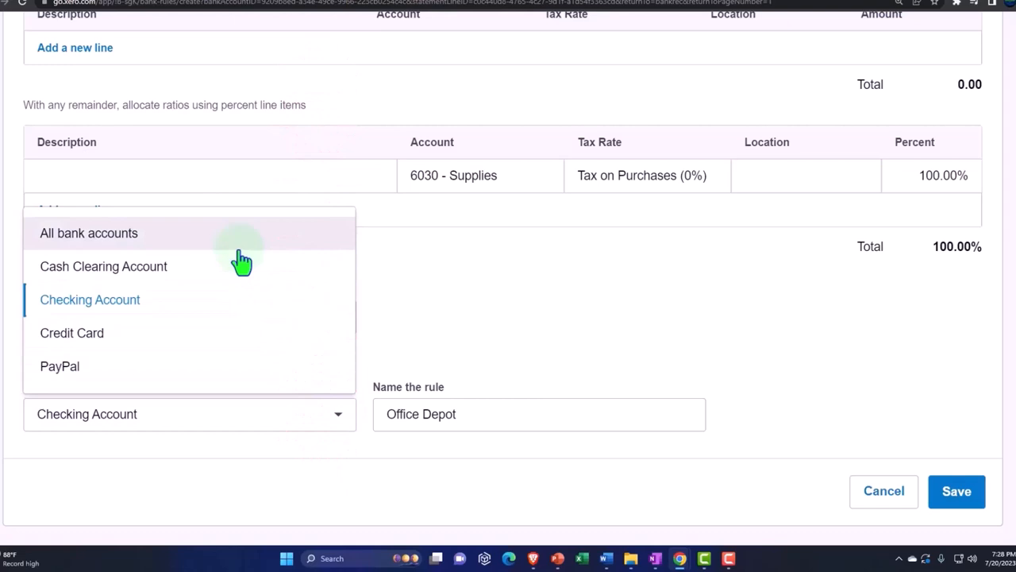
left_click(88, 233)
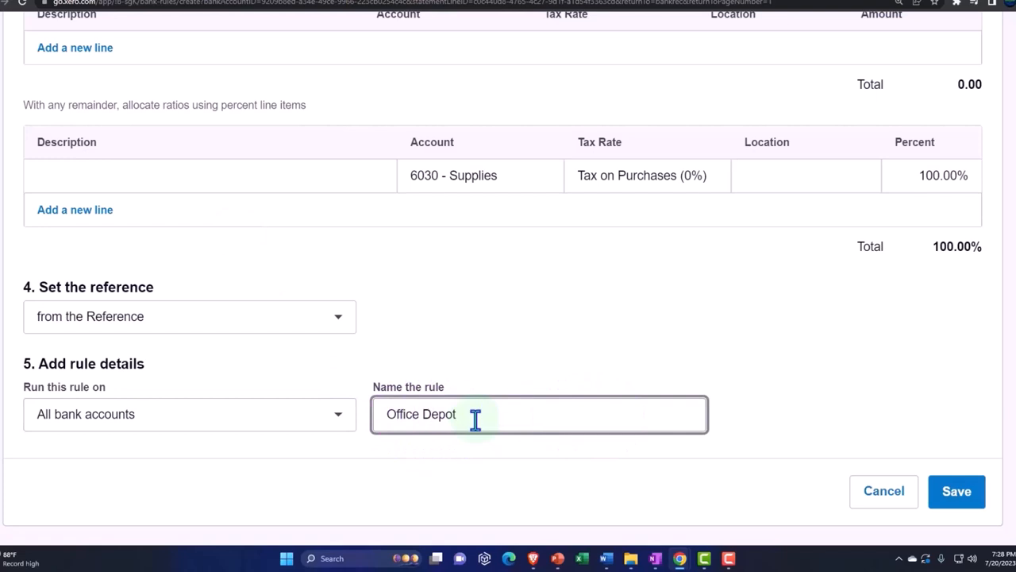
type("Under 100")
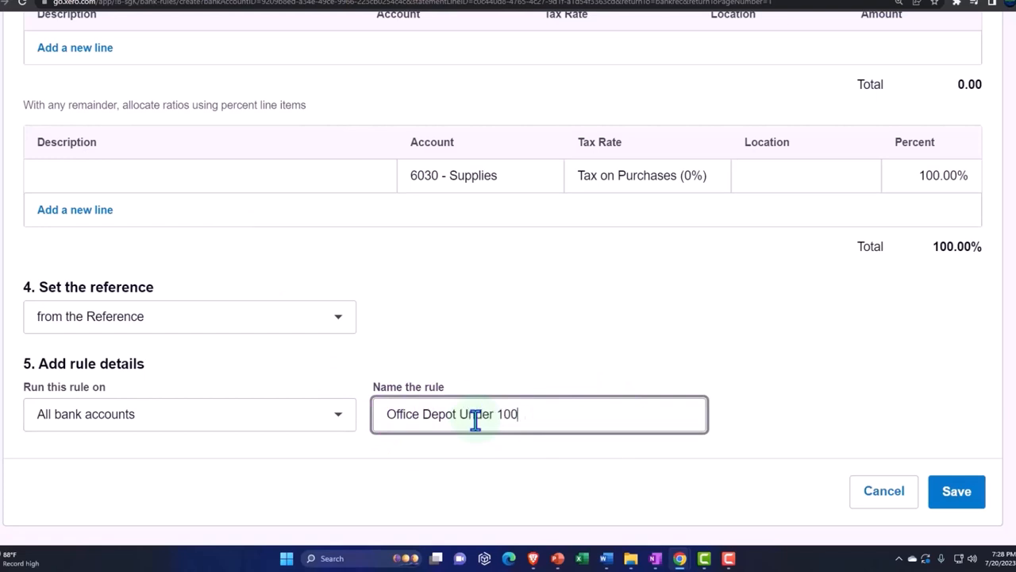
type("0")
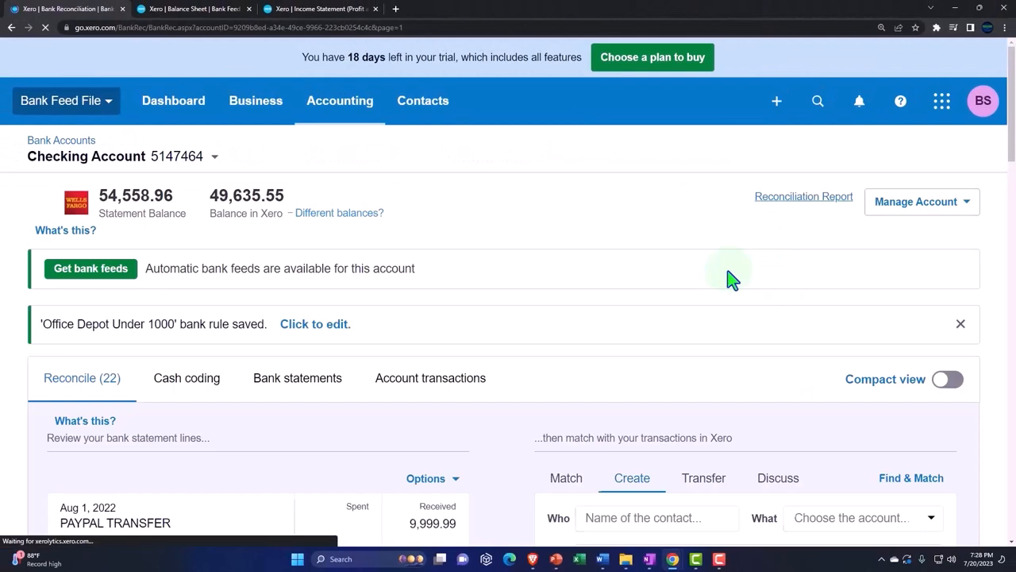
Step: Reconcile the Sep 23 Office Depot 75.00 payment with the Under 1000 rule
scroll("down", 3)
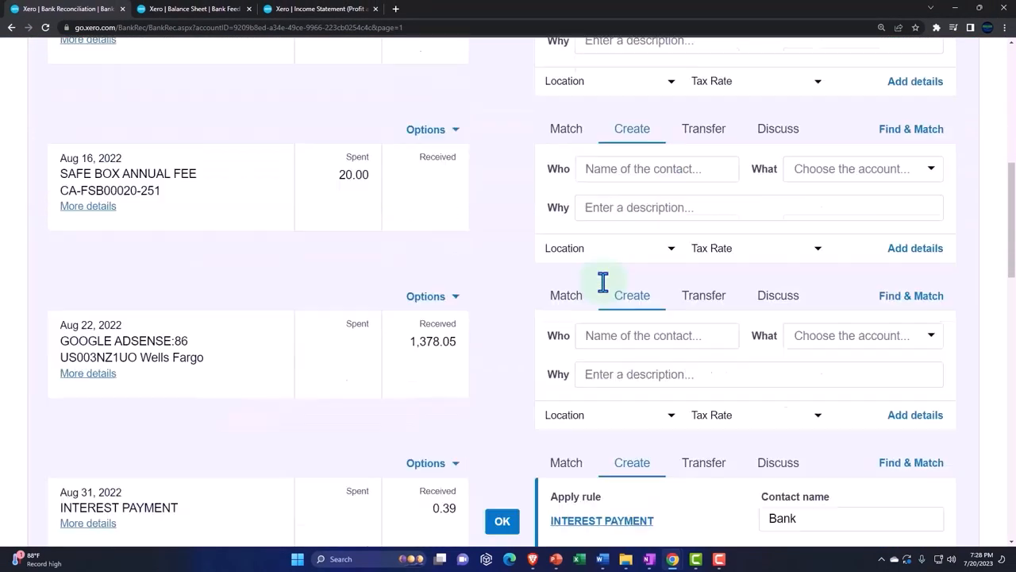
scroll("down", 3)
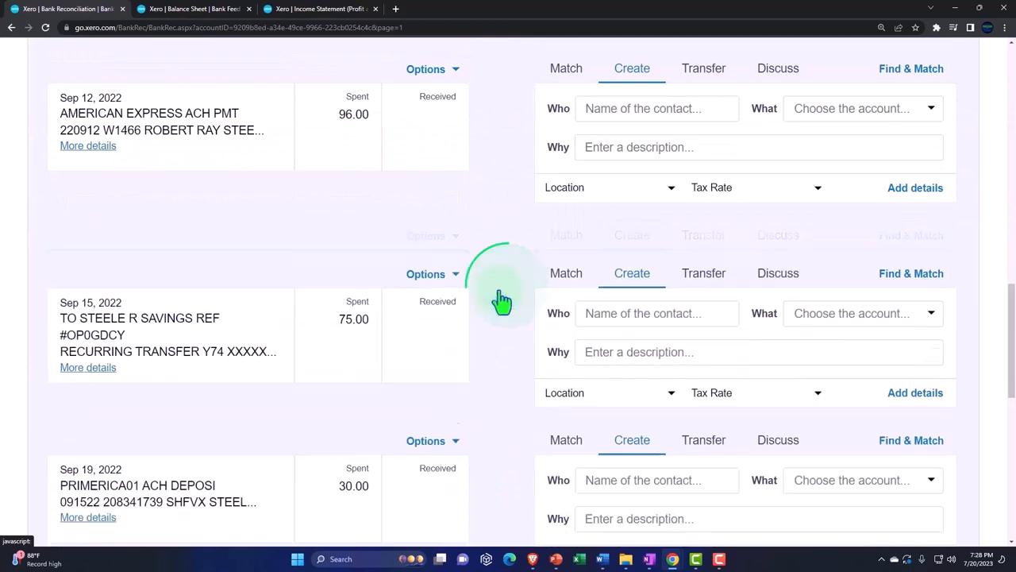
scroll("down", 3)
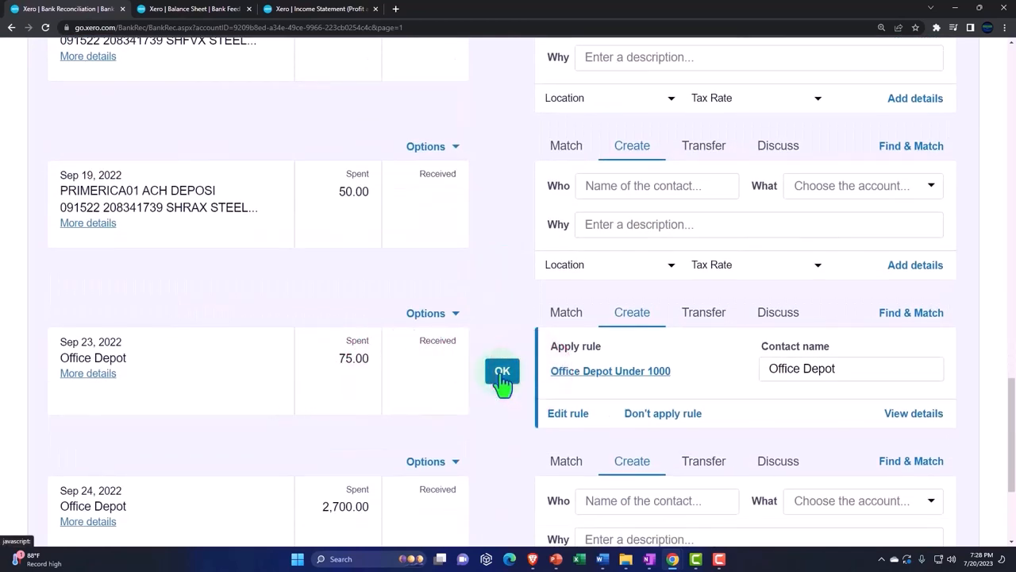
left_click(501, 372)
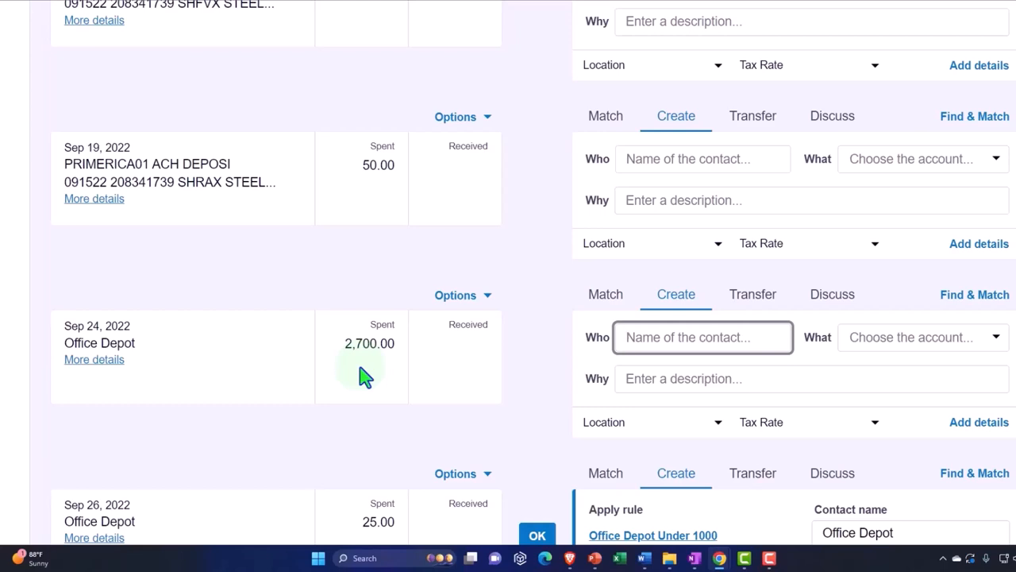
Step: View the December 31, 2022 Balance Sheet, with Checking Account at 48,875.55
left_click(702, 337)
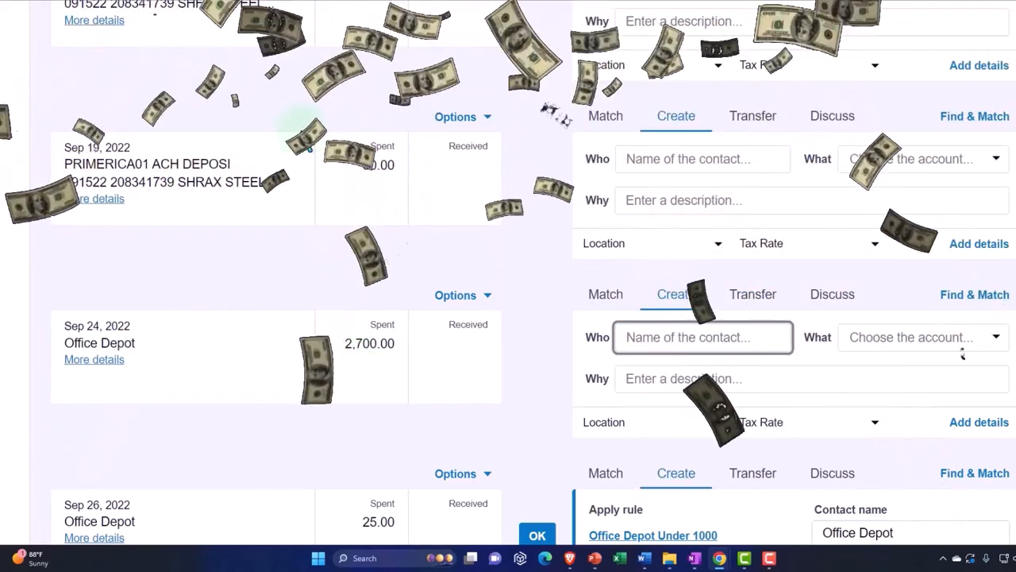
left_click(194, 8)
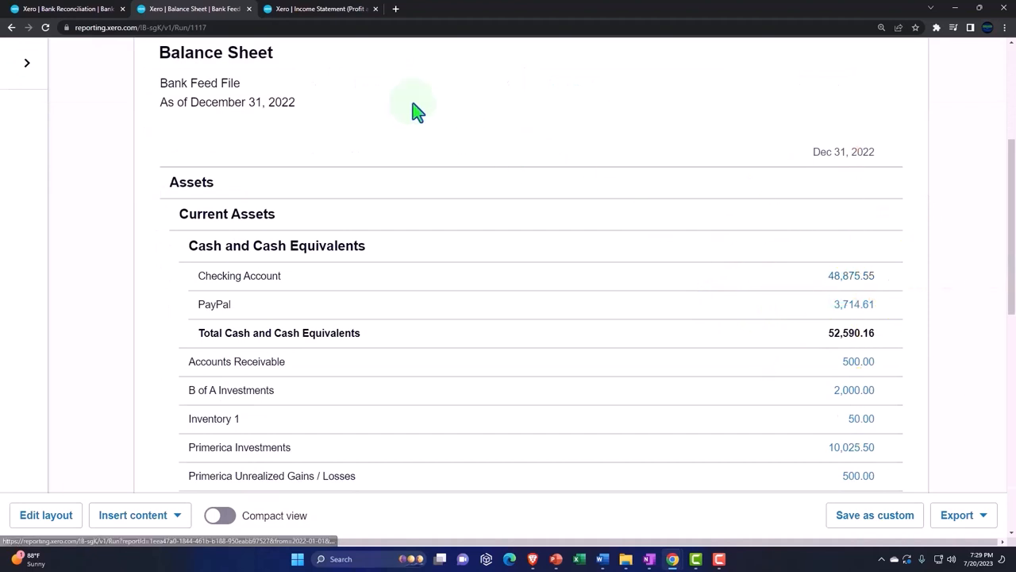
left_click(319, 9)
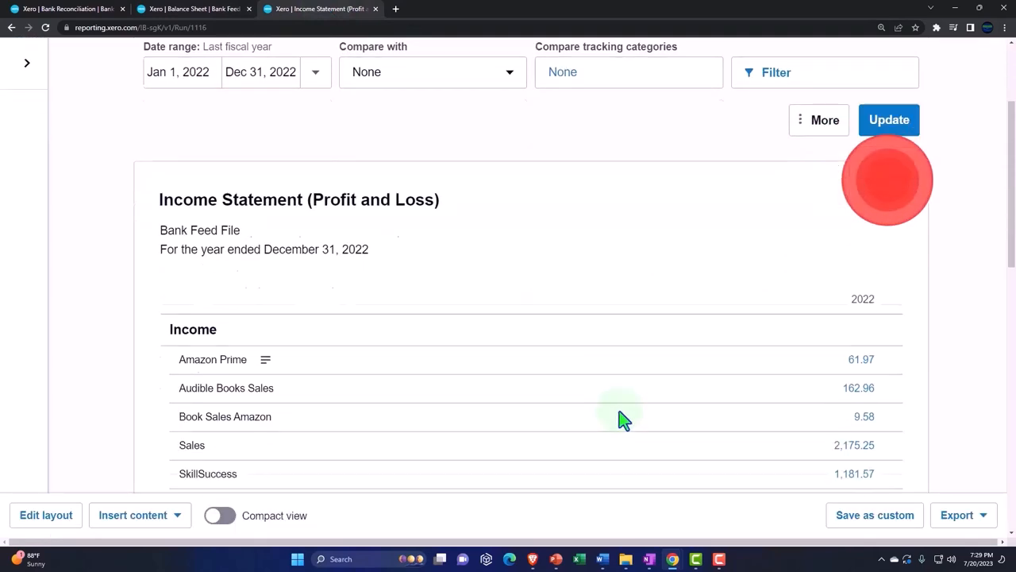
scroll("down", 3)
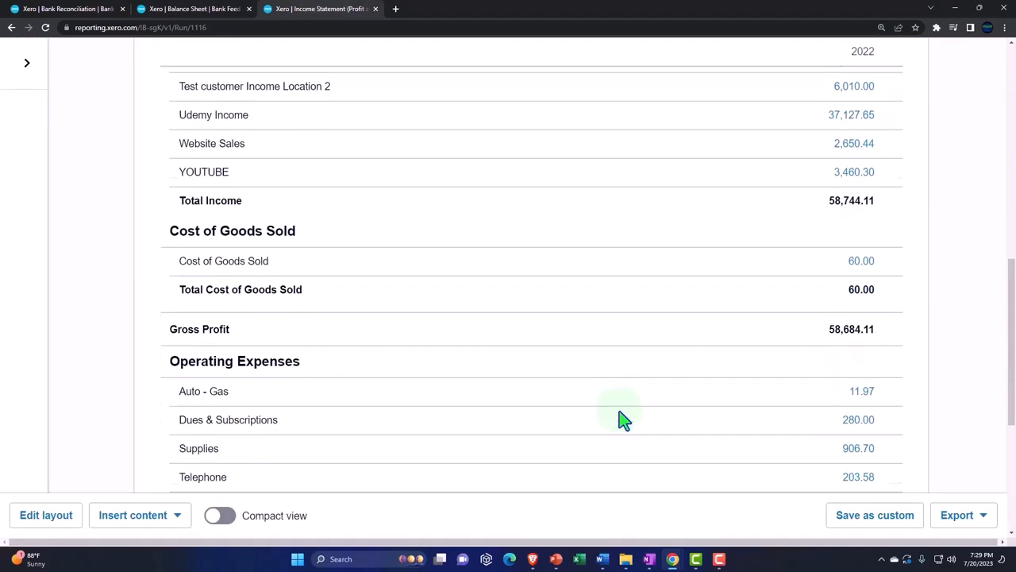
scroll("down", 3)
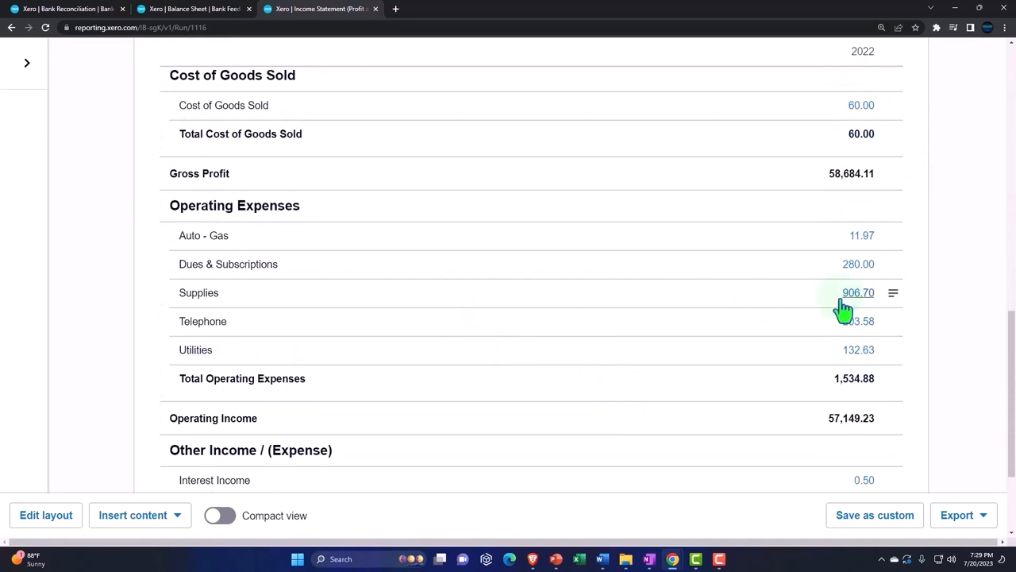
left_click(859, 293)
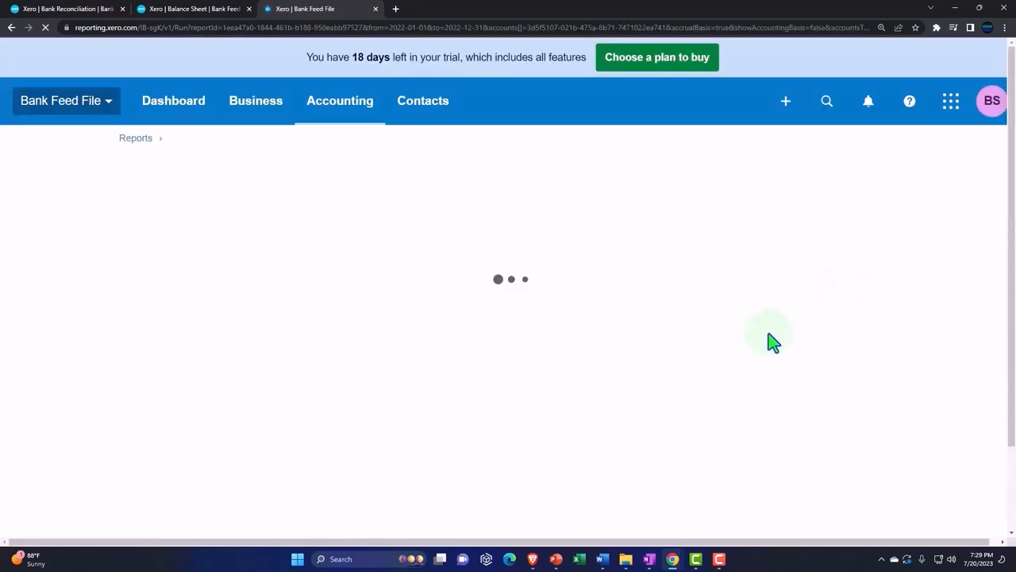
mouse_move(746, 355)
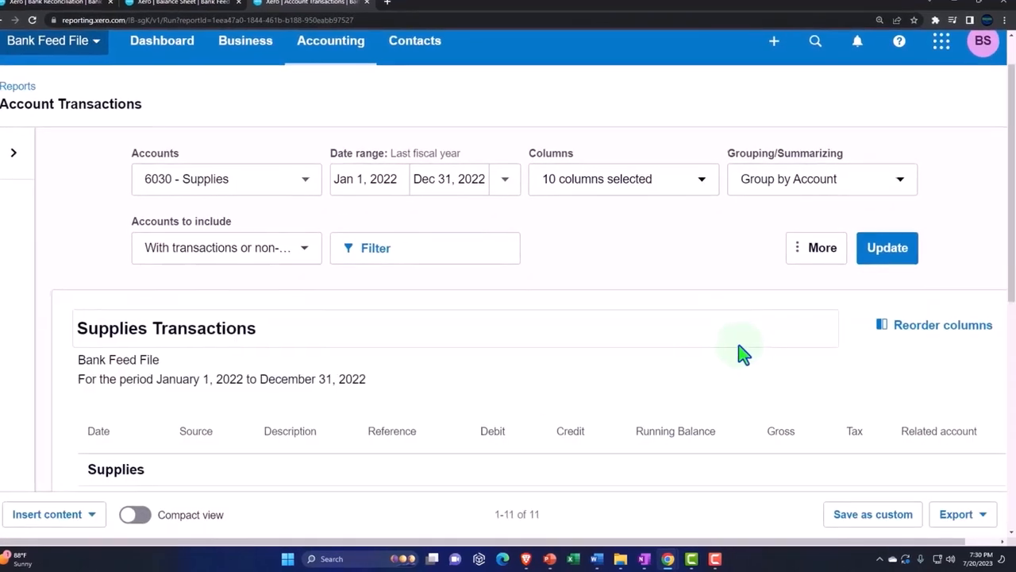
scroll("down", 3)
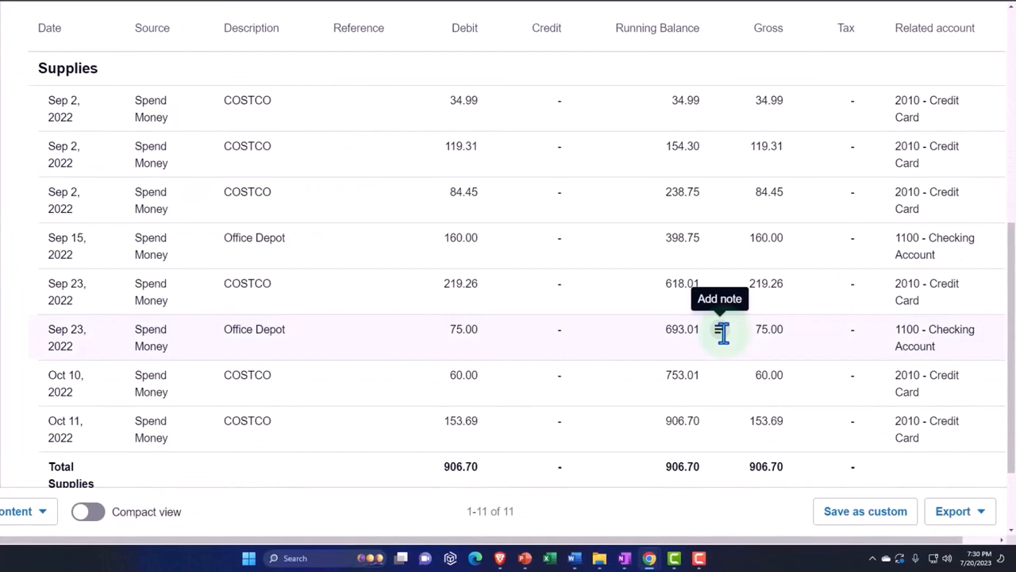
mouse_move(464, 242)
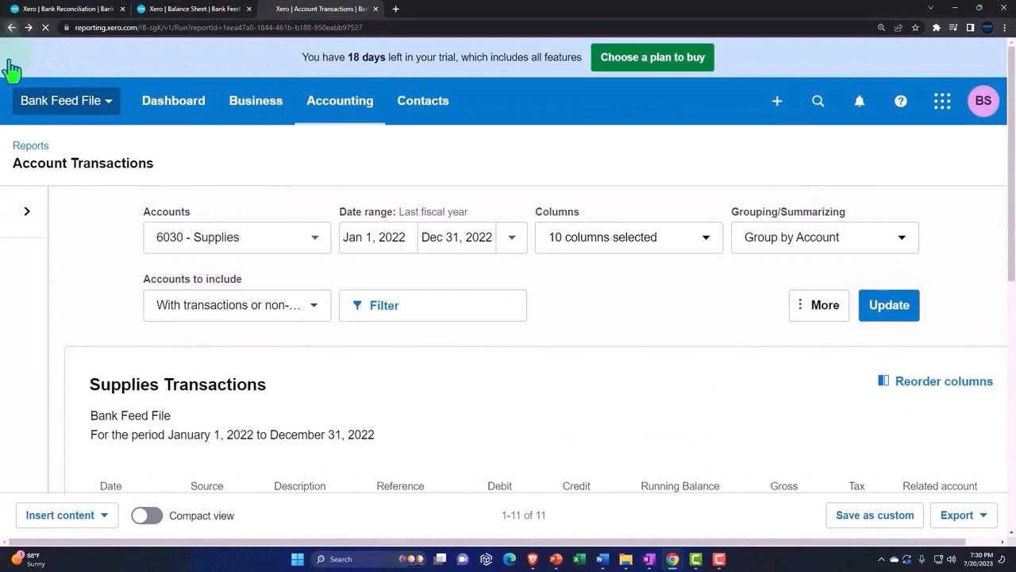
Step: Create a bank rule from the Sep 24 Office Depot 2,700.00 statement line
left_click(67, 9)
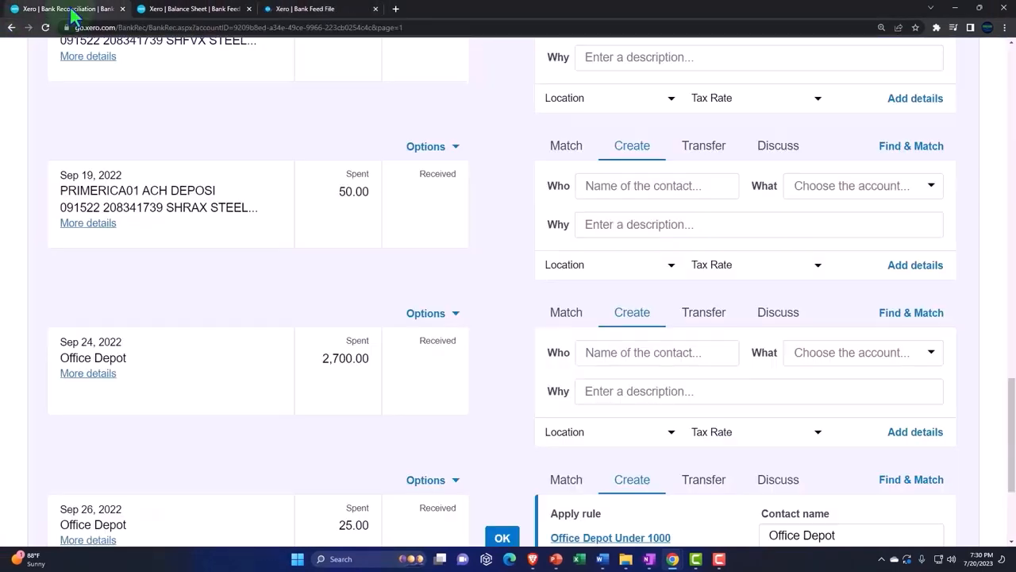
left_click(657, 352)
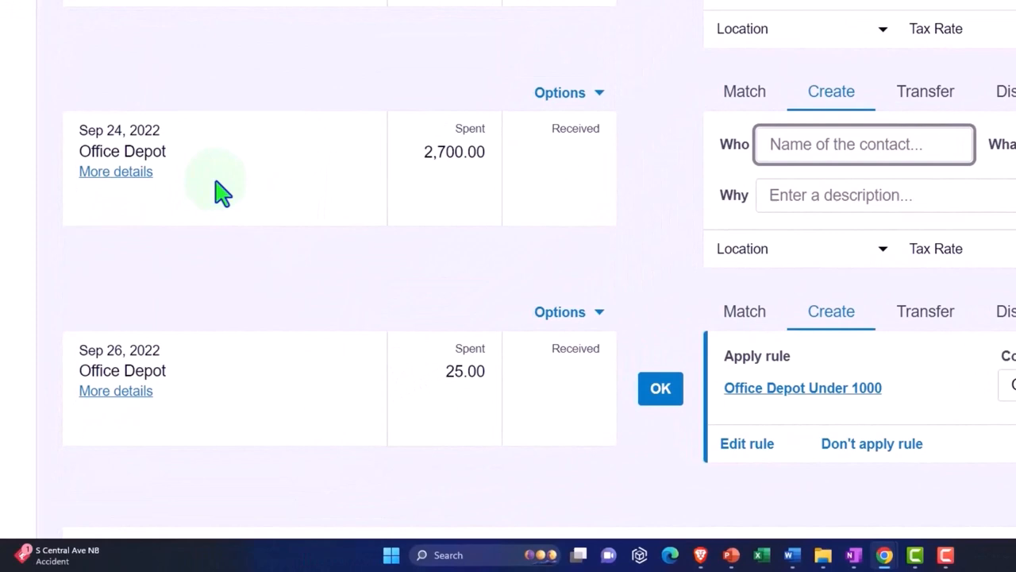
mouse_move(570, 93)
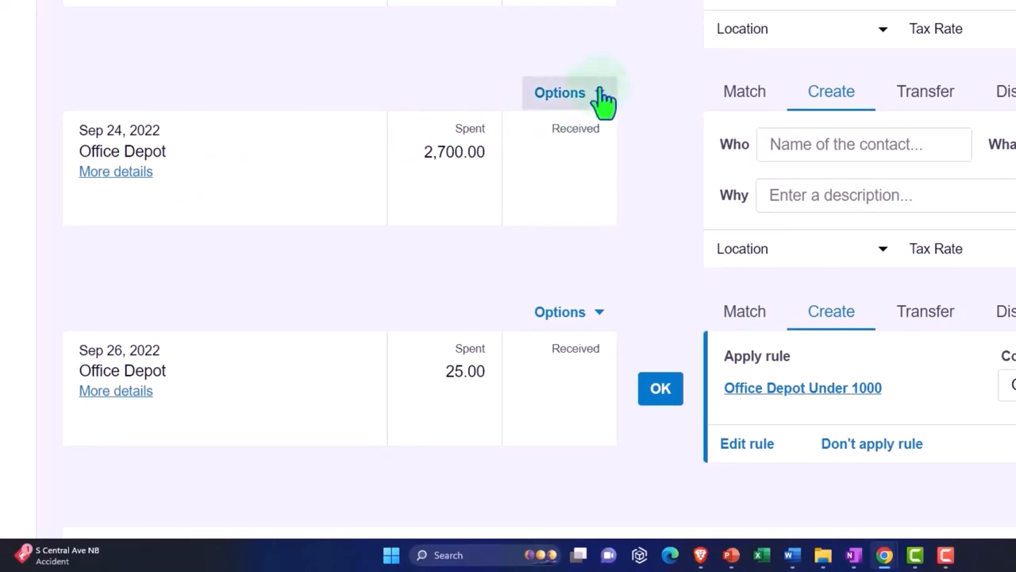
left_click(559, 92)
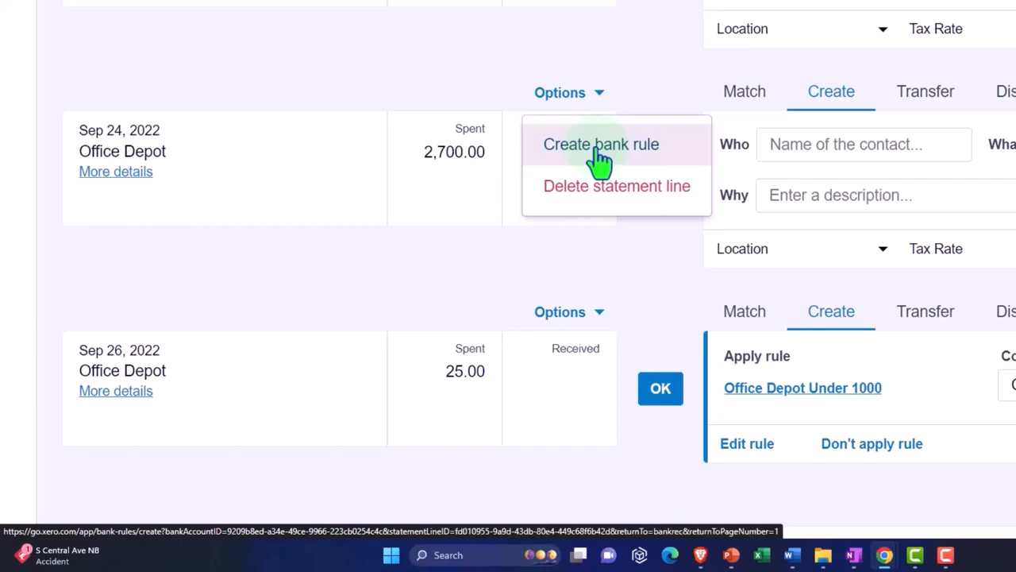
left_click(601, 144)
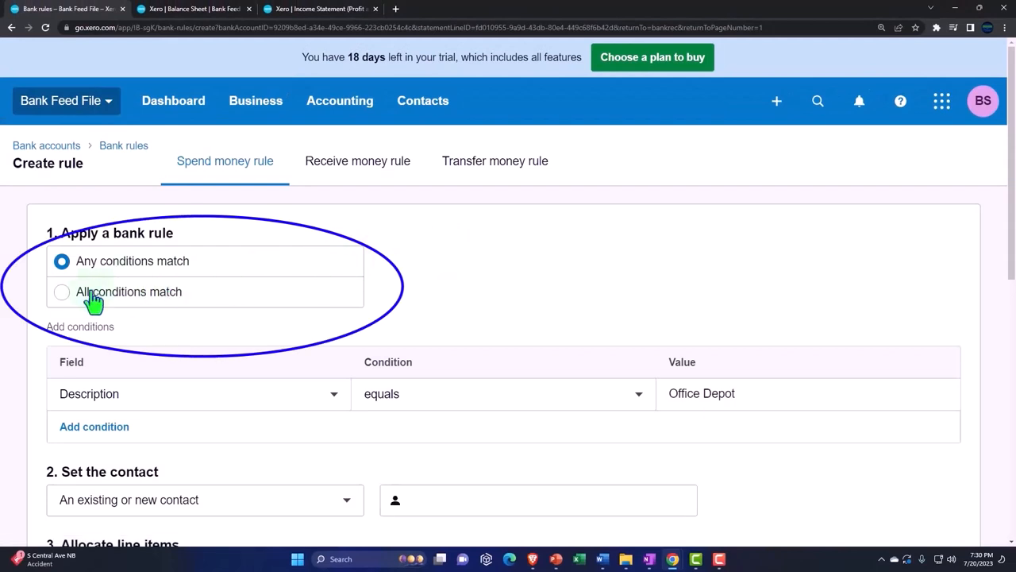
Step: Require all conditions to match, with any text field containing Office Depot
left_click(61, 291)
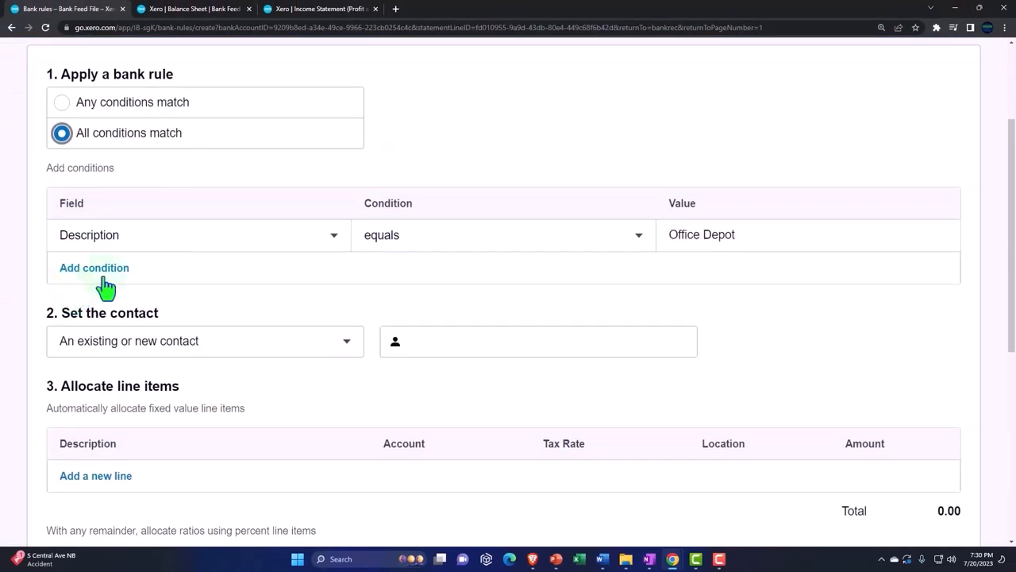
left_click(198, 234)
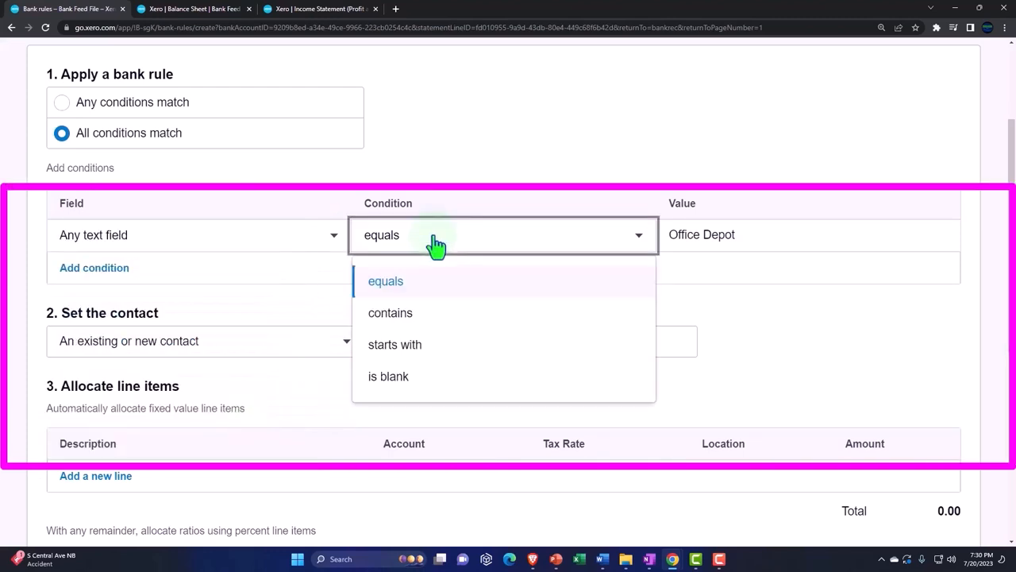
left_click(390, 312)
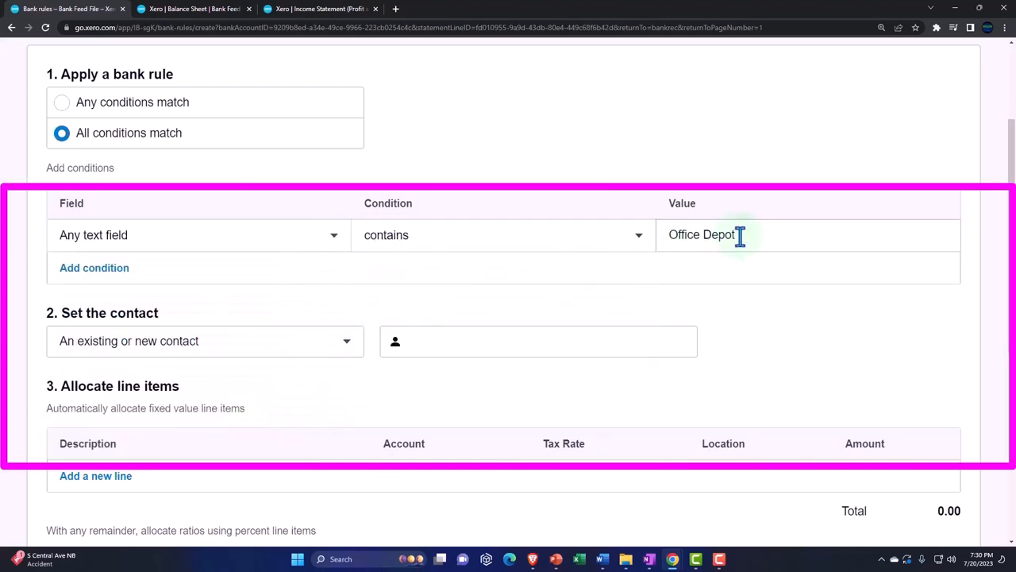
mouse_move(165, 272)
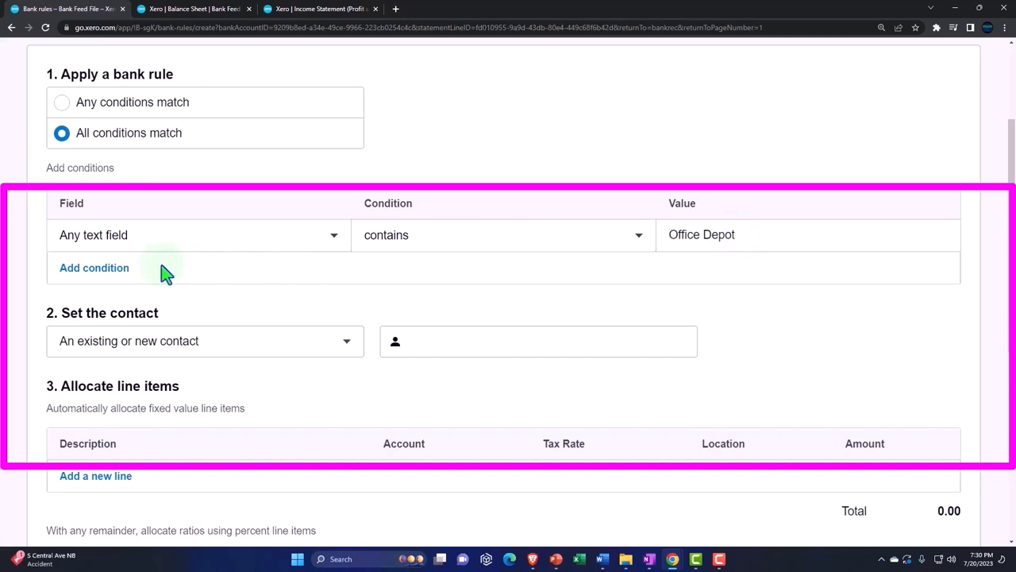
Step: Add a second condition requiring the amount to be greater than 1000.00
left_click(94, 267)
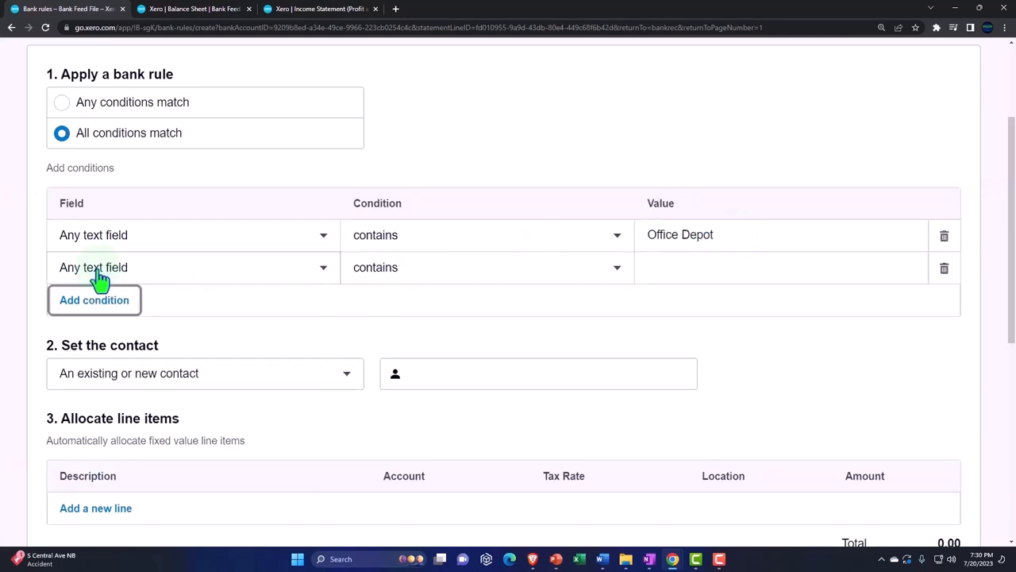
left_click(192, 266)
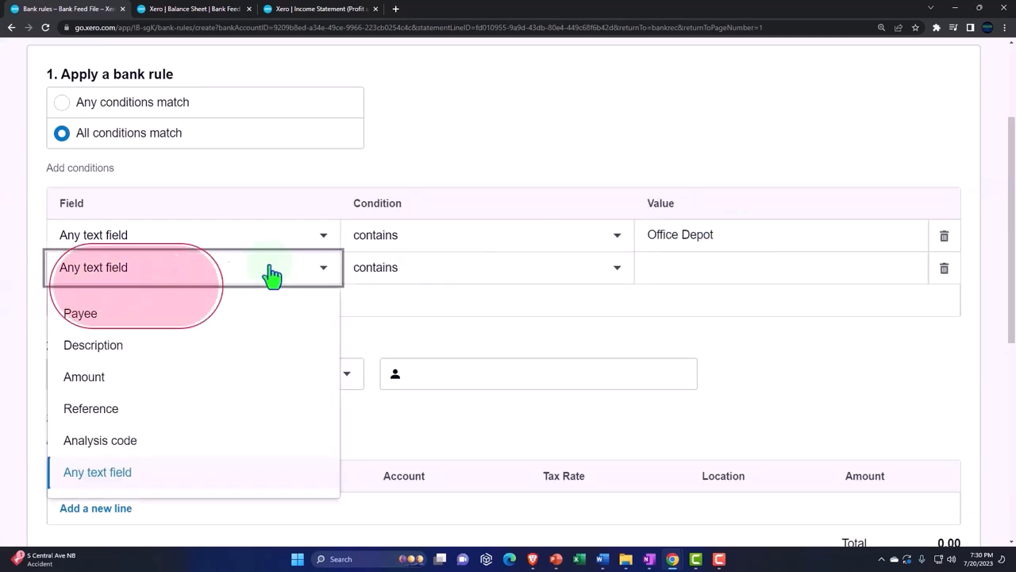
mouse_move(227, 389)
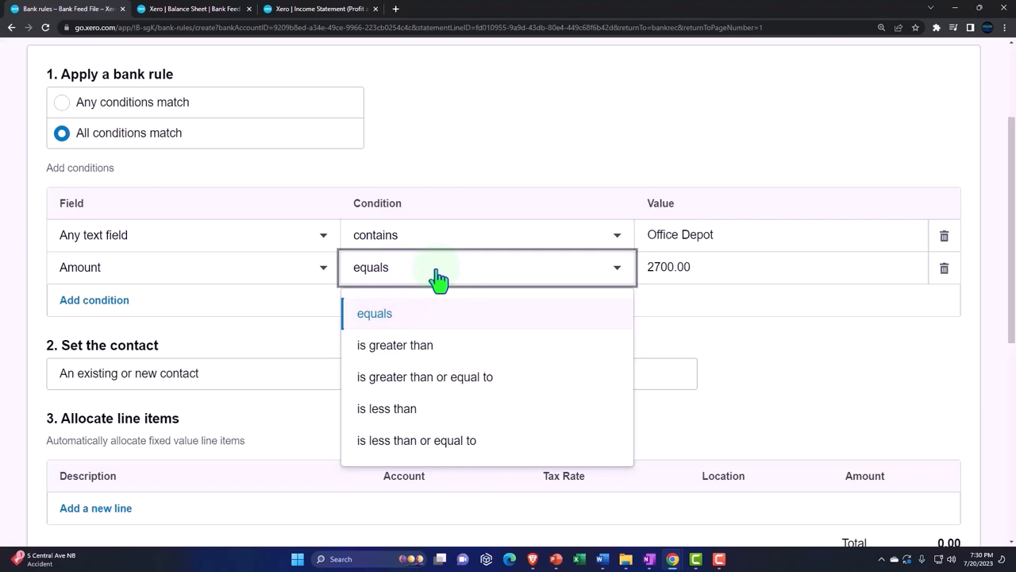
mouse_move(429, 350)
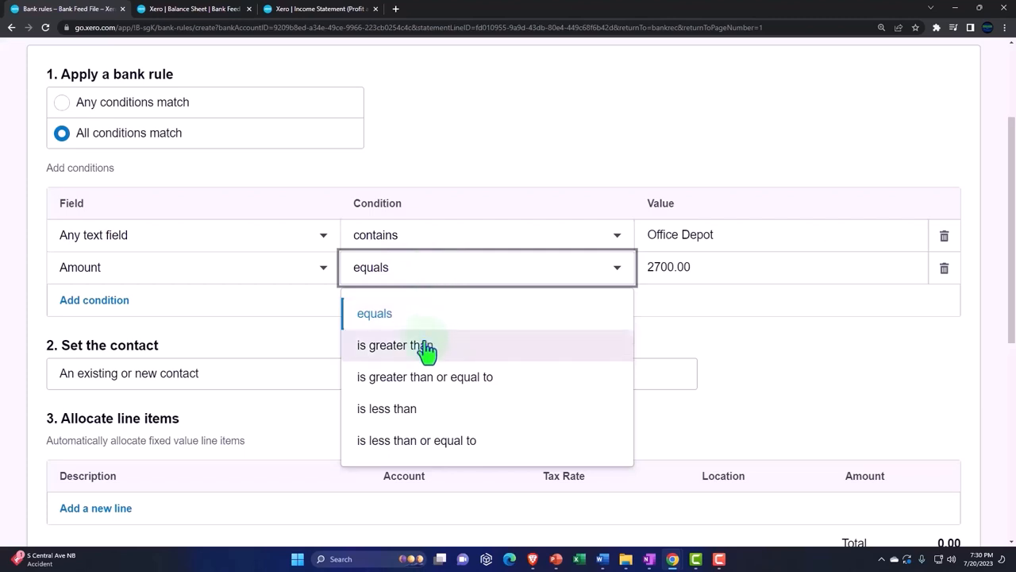
left_click(395, 345)
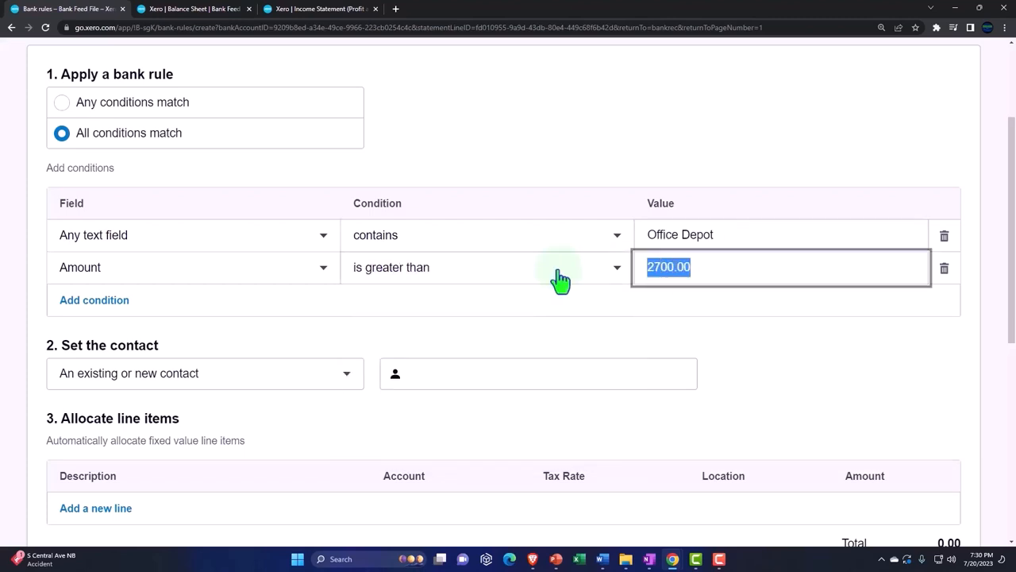
type("1000.00")
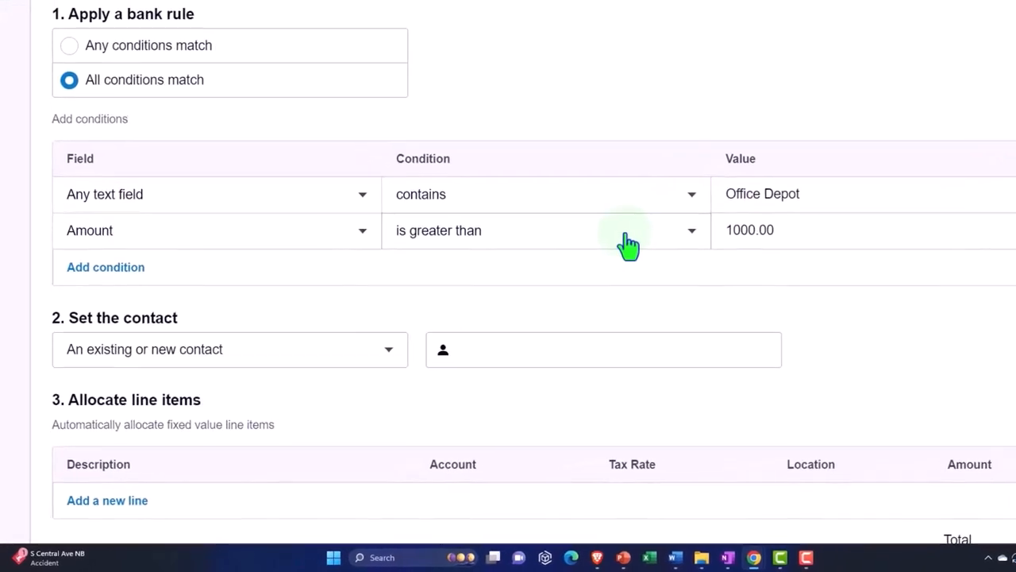
scroll("down", 3)
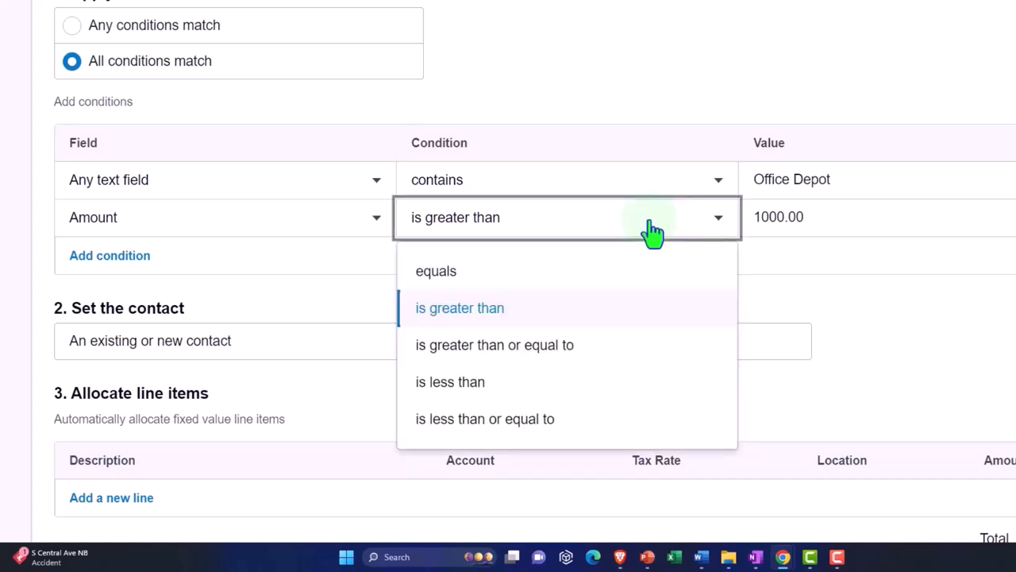
left_click(459, 307)
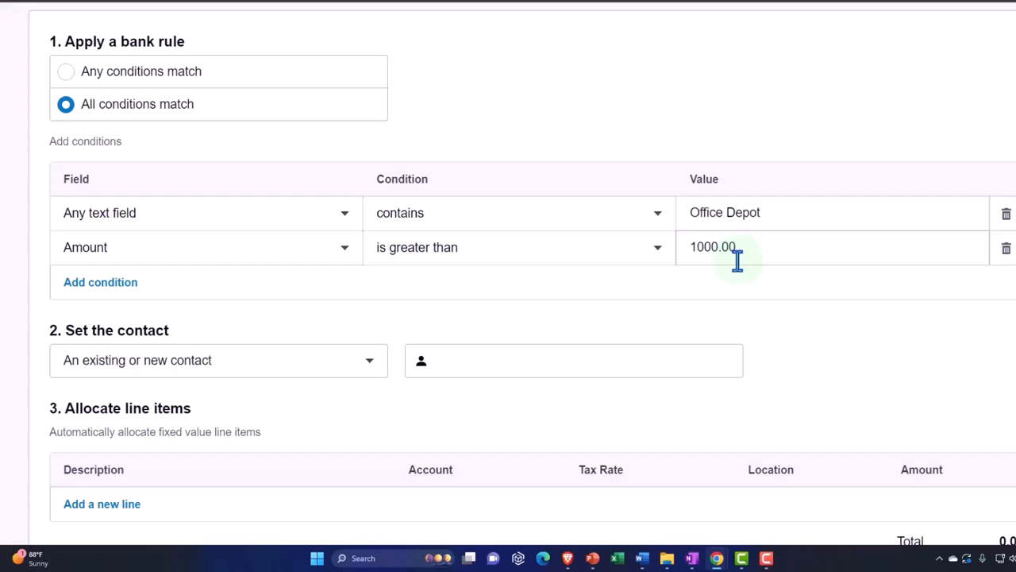
scroll("down", 3)
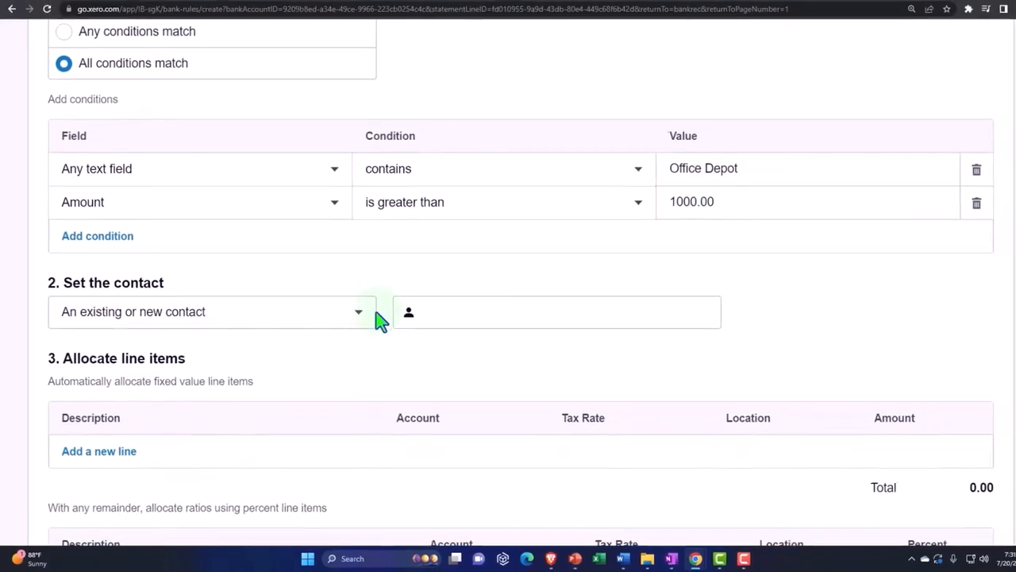
Step: Set contact Office Depot, allocate 100% to 1600 - Equipment, and save 'Office Depot Over 1000'
left_click(538, 312)
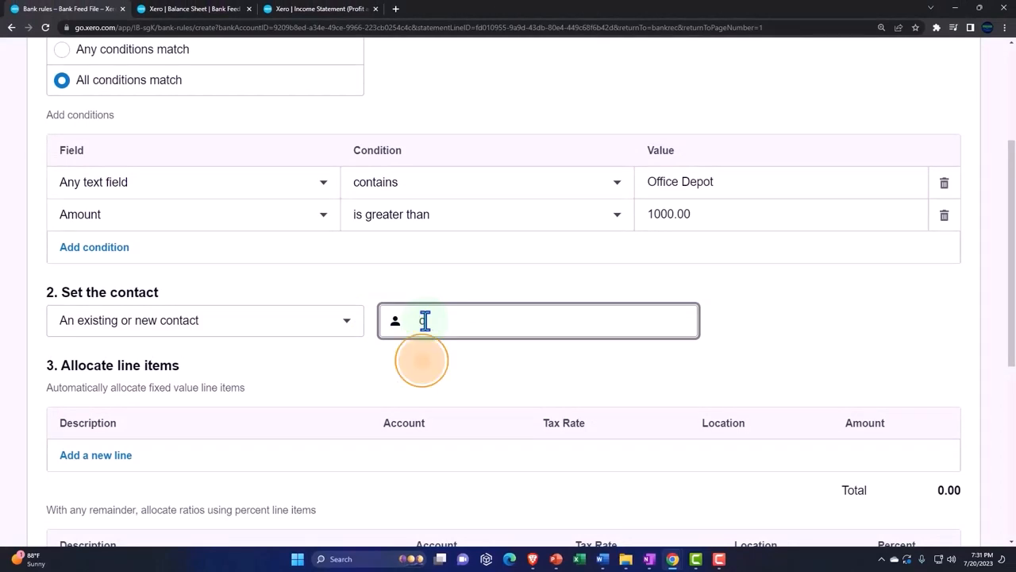
type("off")
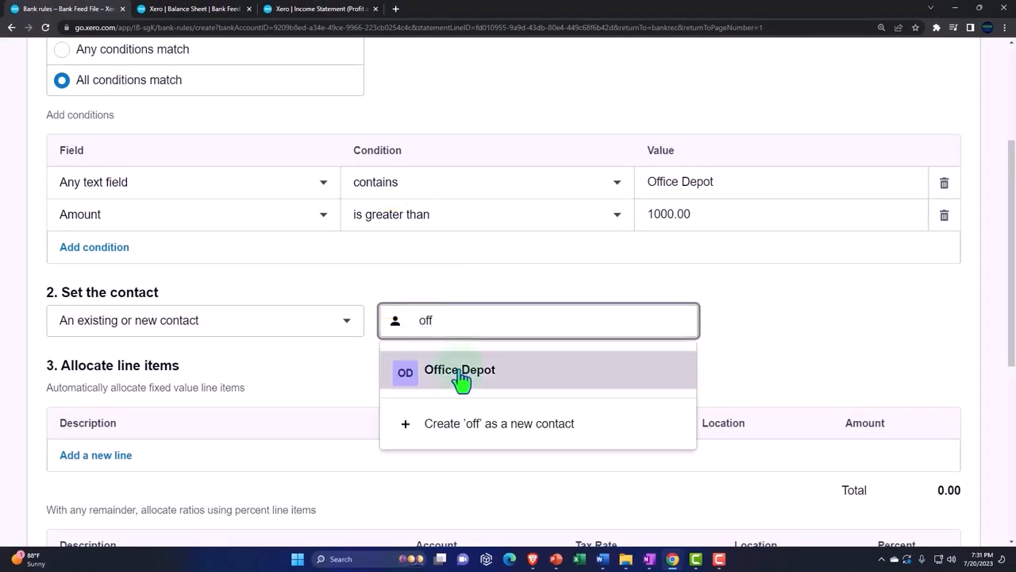
left_click(459, 370)
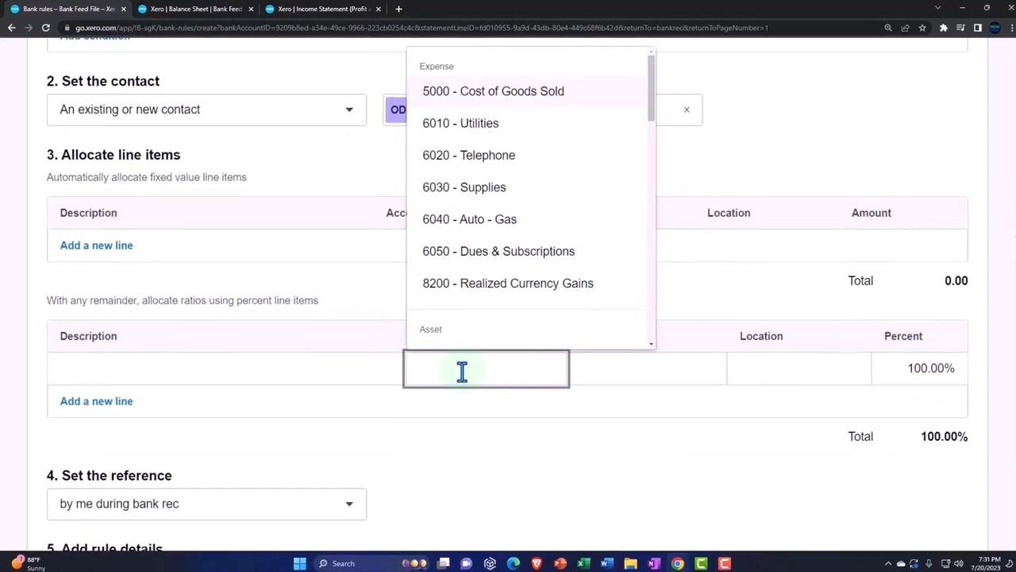
type("equ")
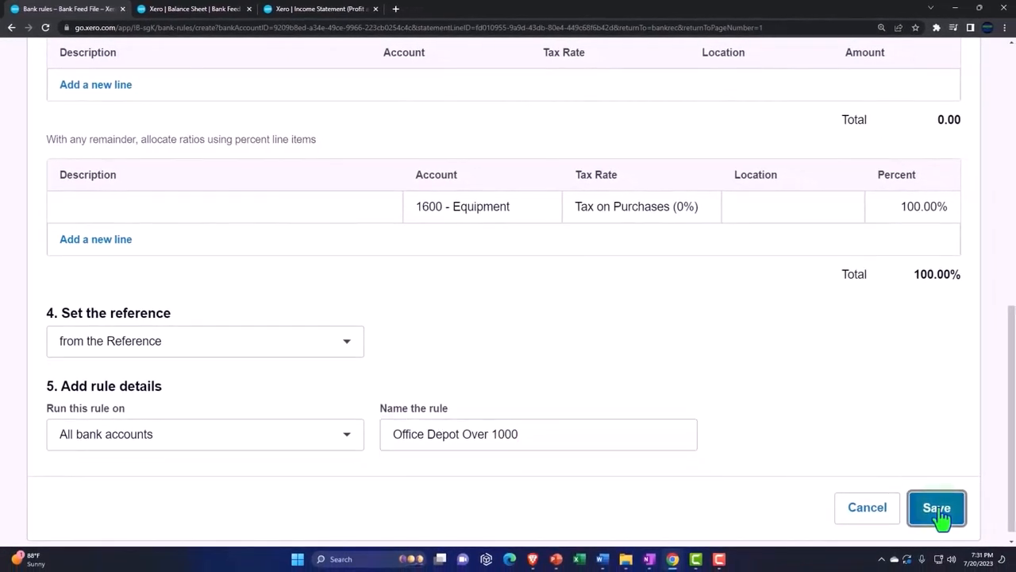
left_click(936, 507)
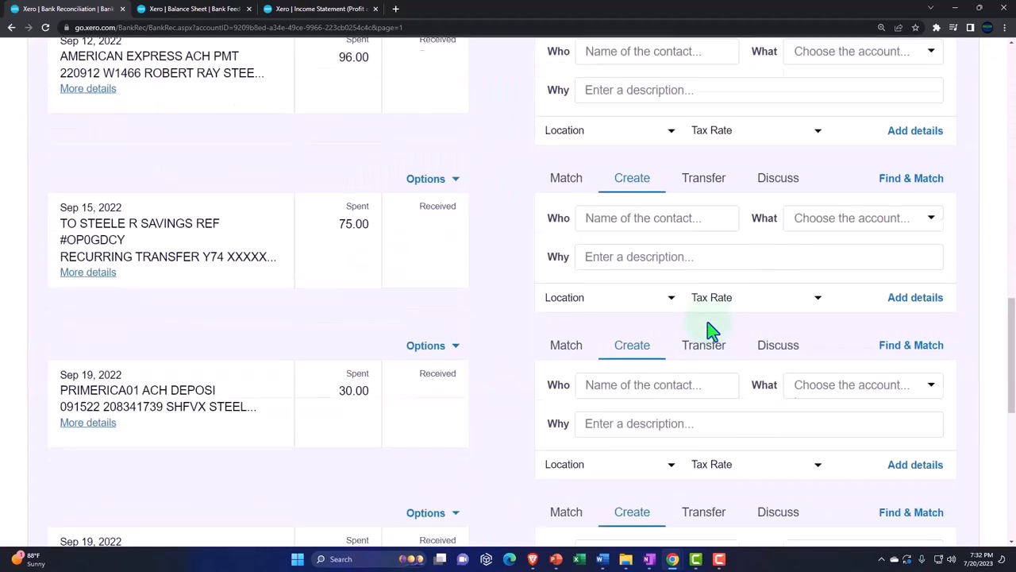
Step: Reconcile the 2,700.00, 25.00 and 80.00 Office Depot lines with their rules, then view the Balance Sheet
scroll("down", 3)
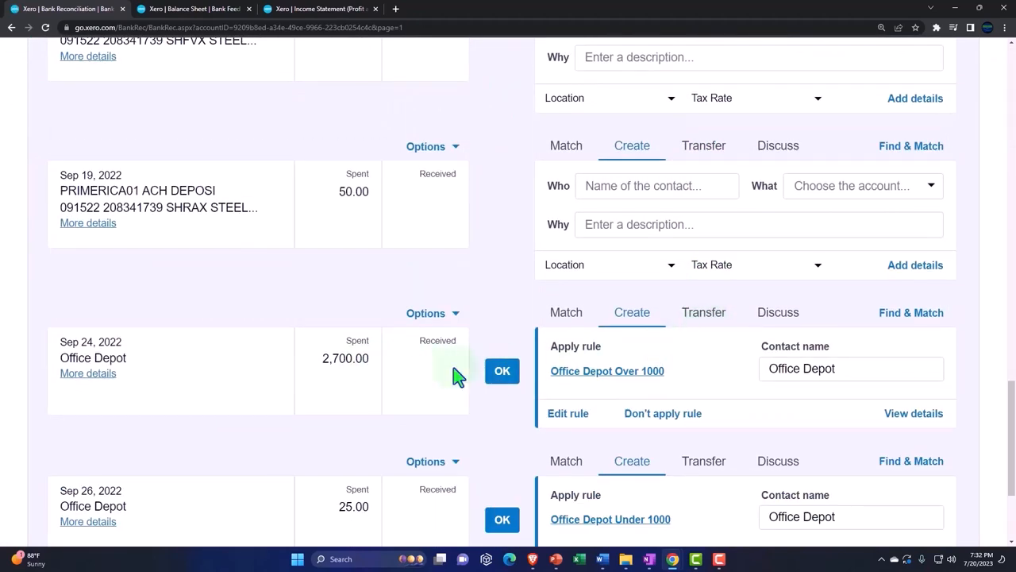
left_click(502, 371)
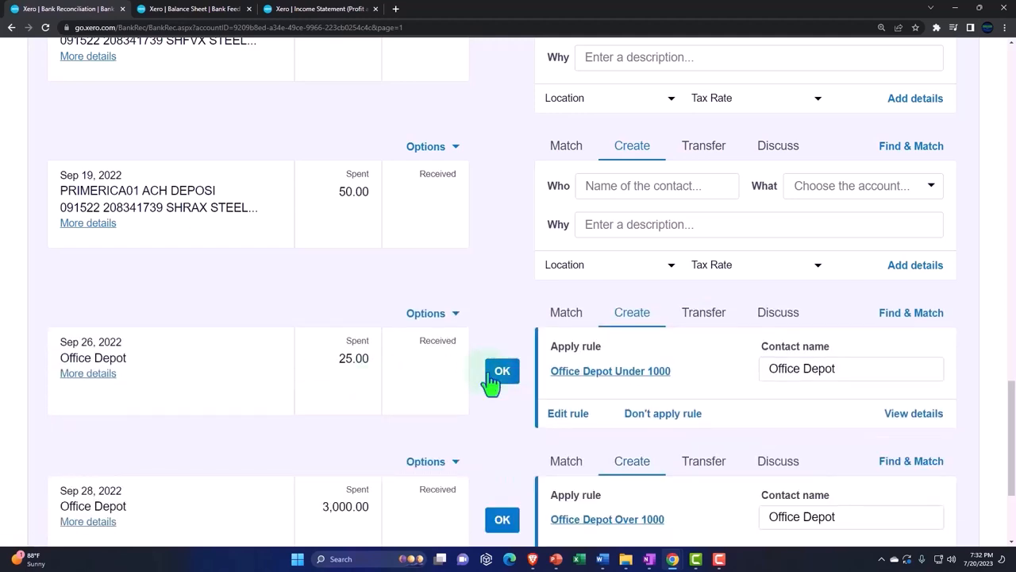
left_click(502, 371)
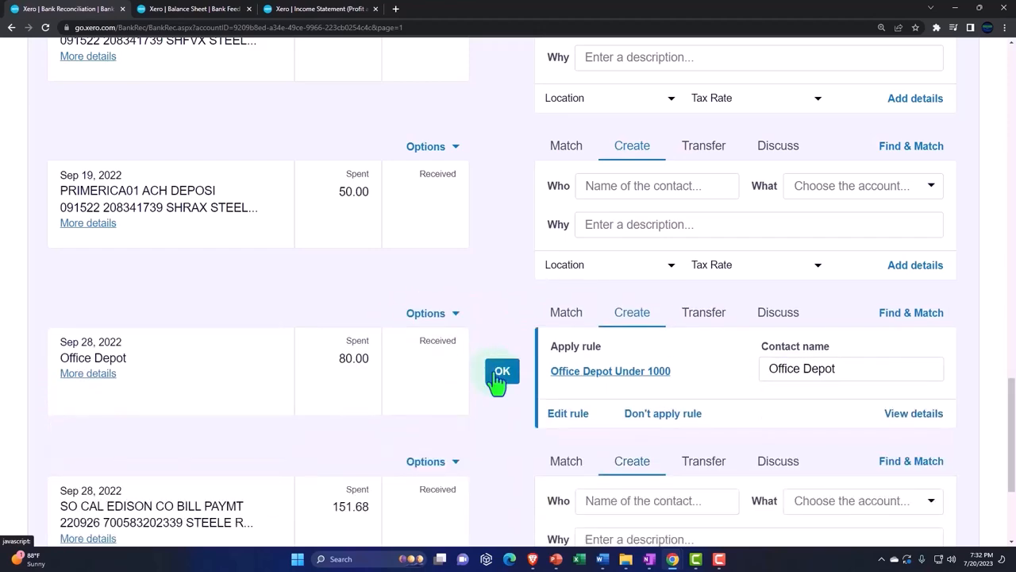
scroll("down", 3)
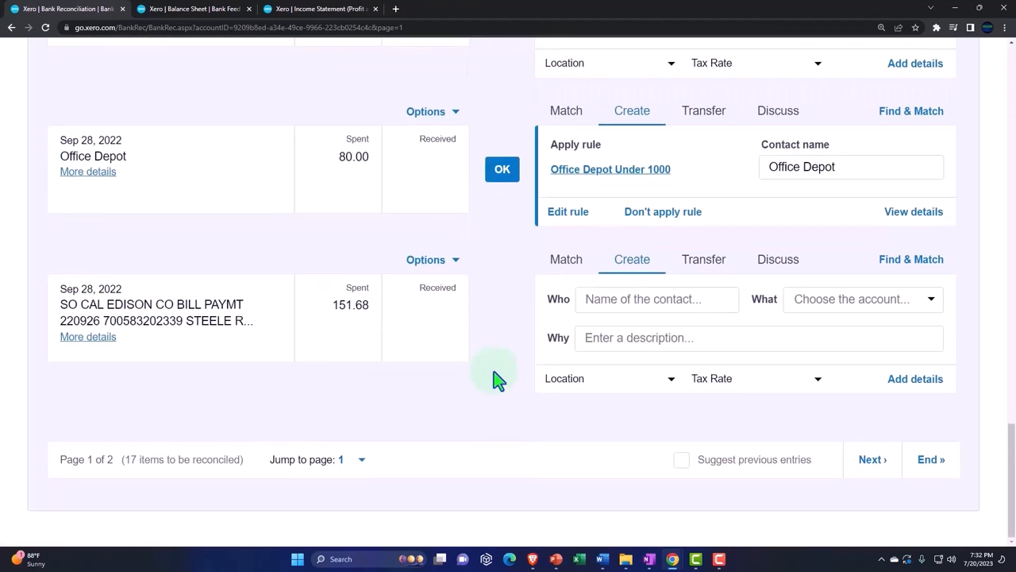
left_click(502, 168)
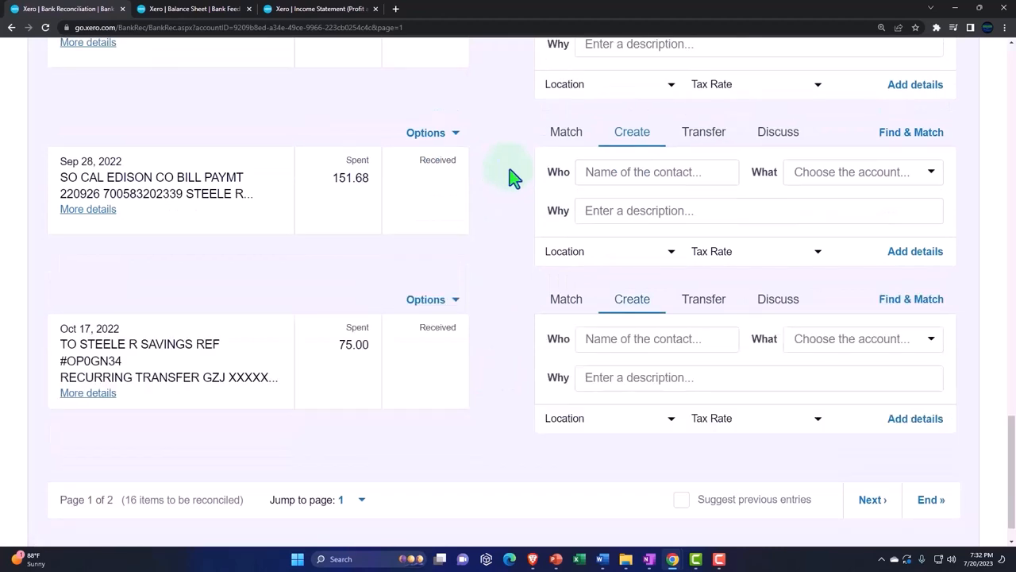
left_click(191, 9)
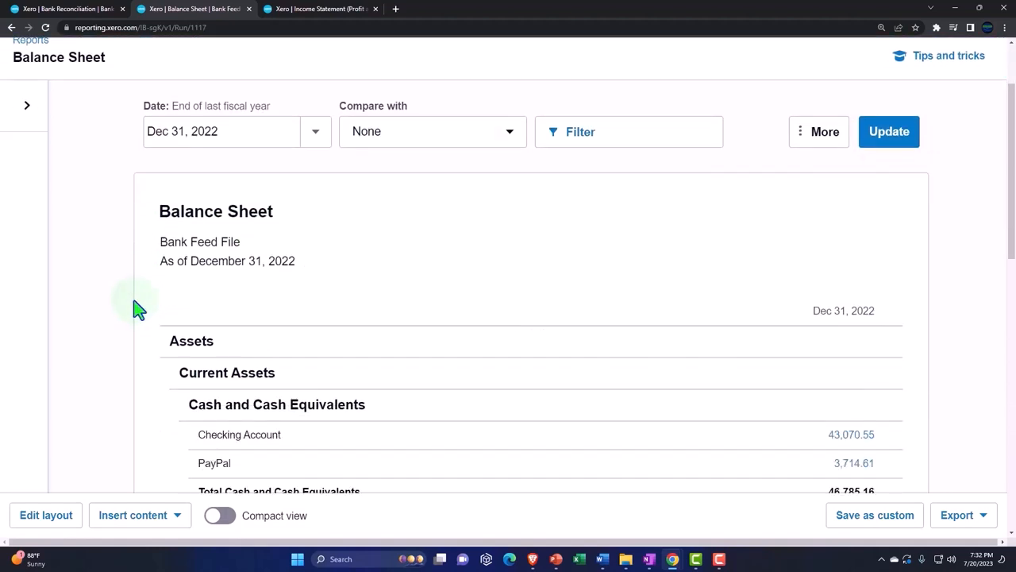
Step: Drill into the 11,968.86 Equipment figure to see 1600 - Equipment account transactions
scroll("down", 3)
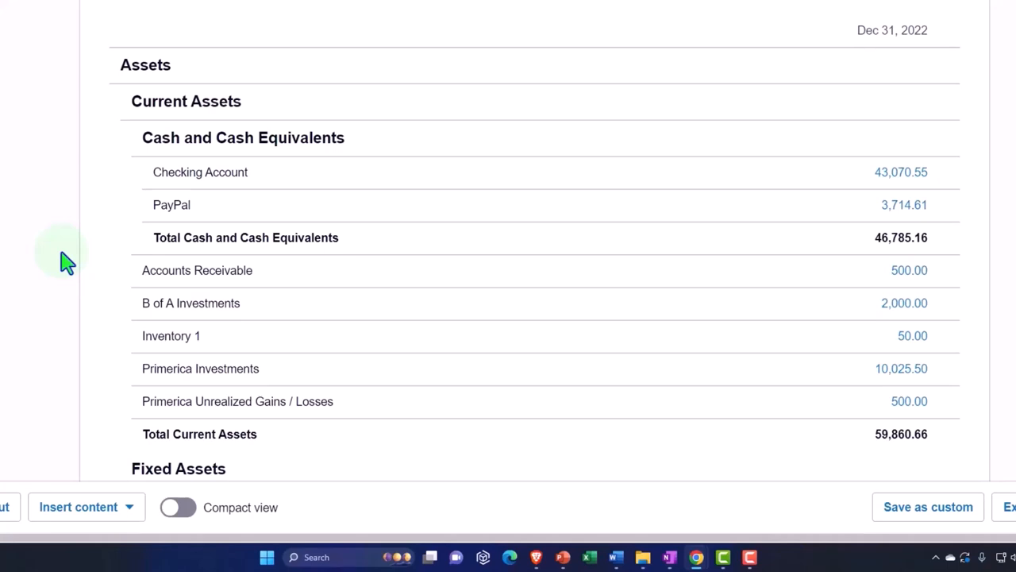
scroll("down", 3)
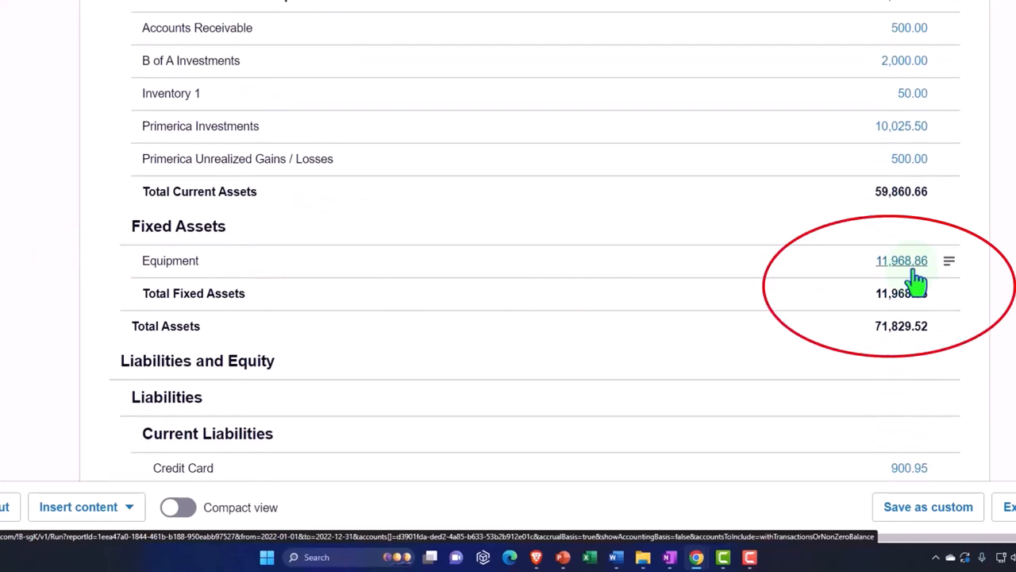
left_click(901, 260)
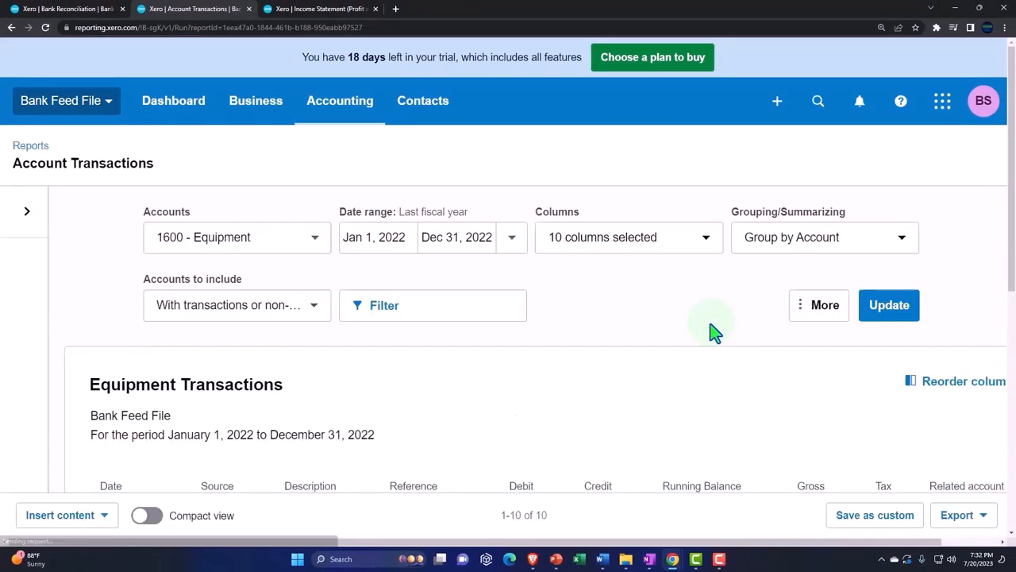
Step: Confirm the Sep 24 Office Depot 2,700.00 in Equipment transactions, then view the Income Statement
scroll("down", 3)
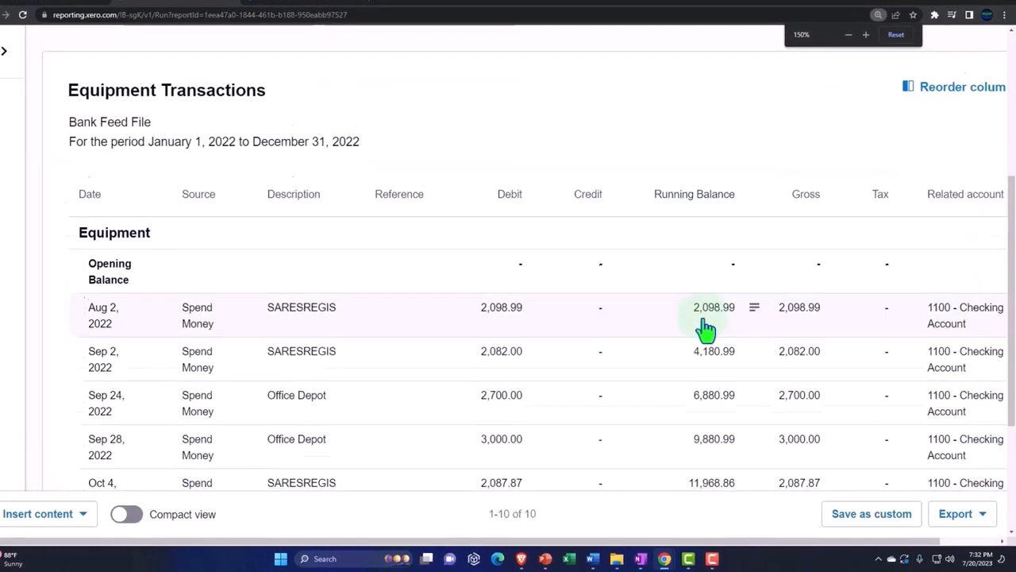
scroll("down", 3)
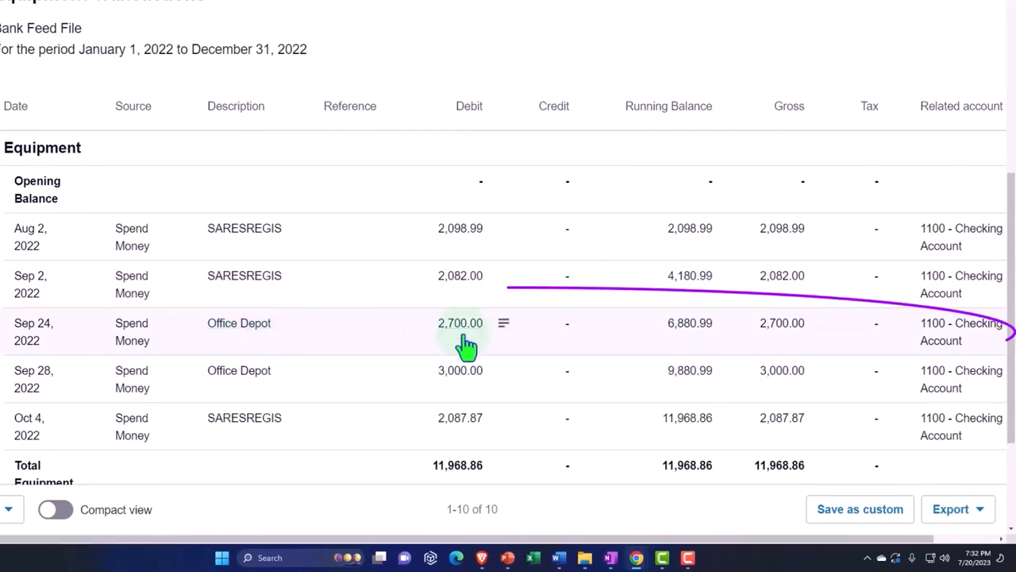
scroll("down", 3)
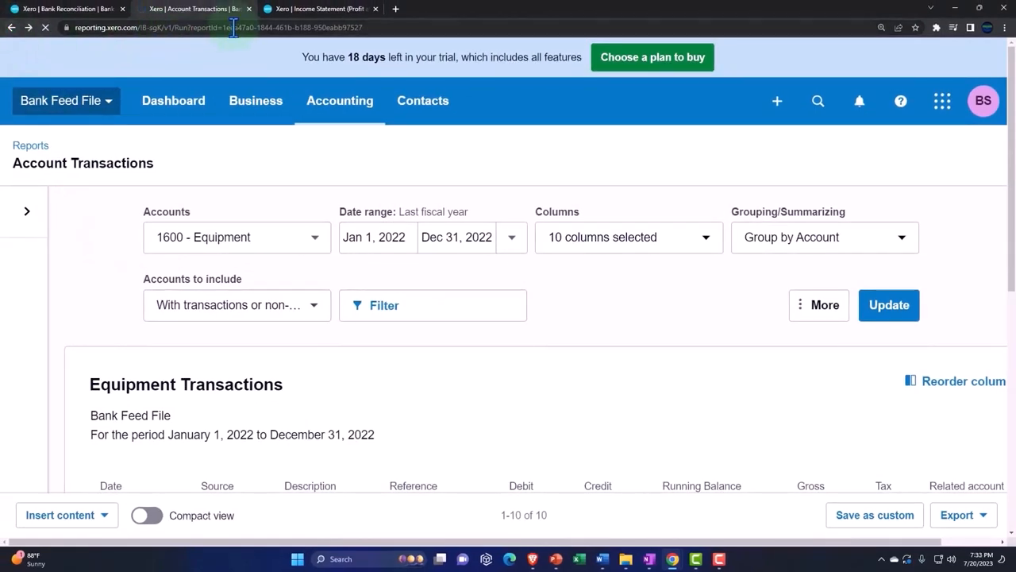
left_click(318, 9)
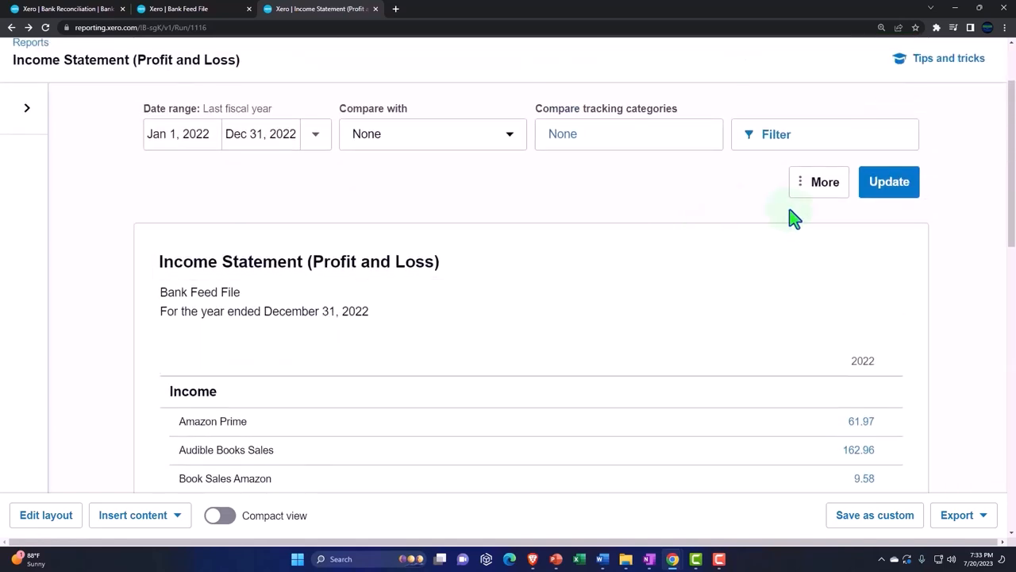
Step: Review Supplies under Operating Expenses, then reach the bank rules list from Bank Reconciliation
scroll("down", 3)
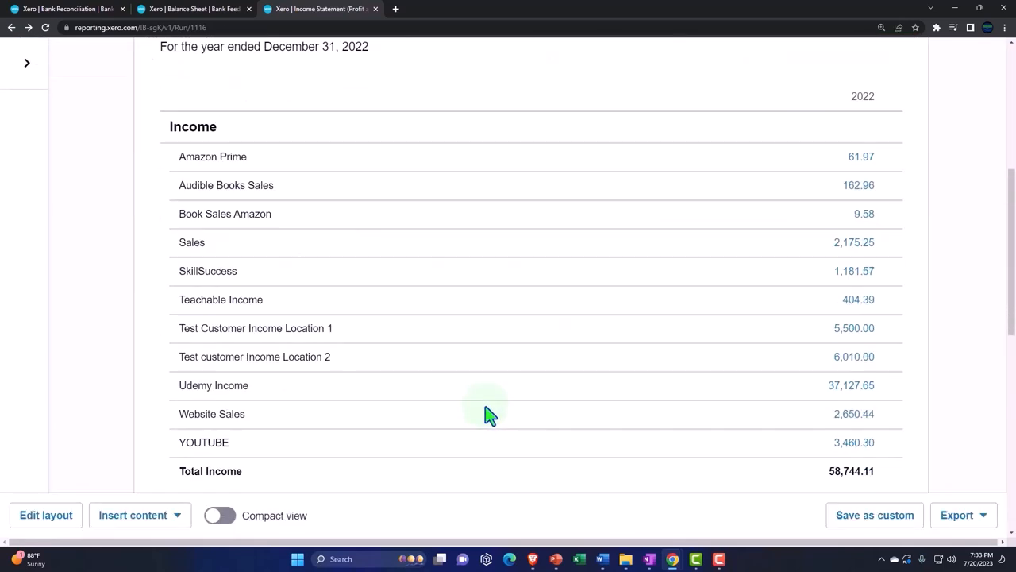
scroll("down", 3)
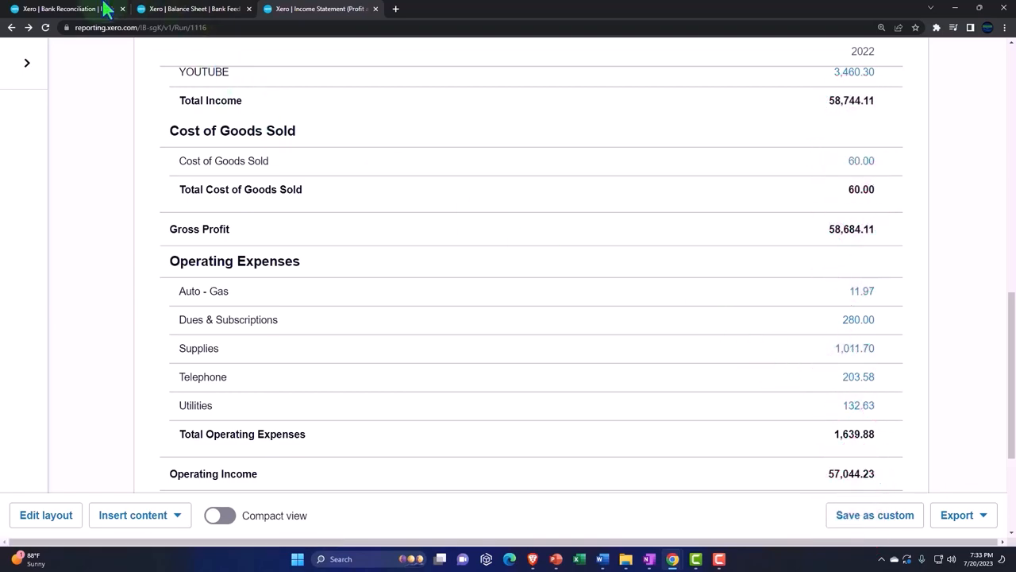
left_click(60, 9)
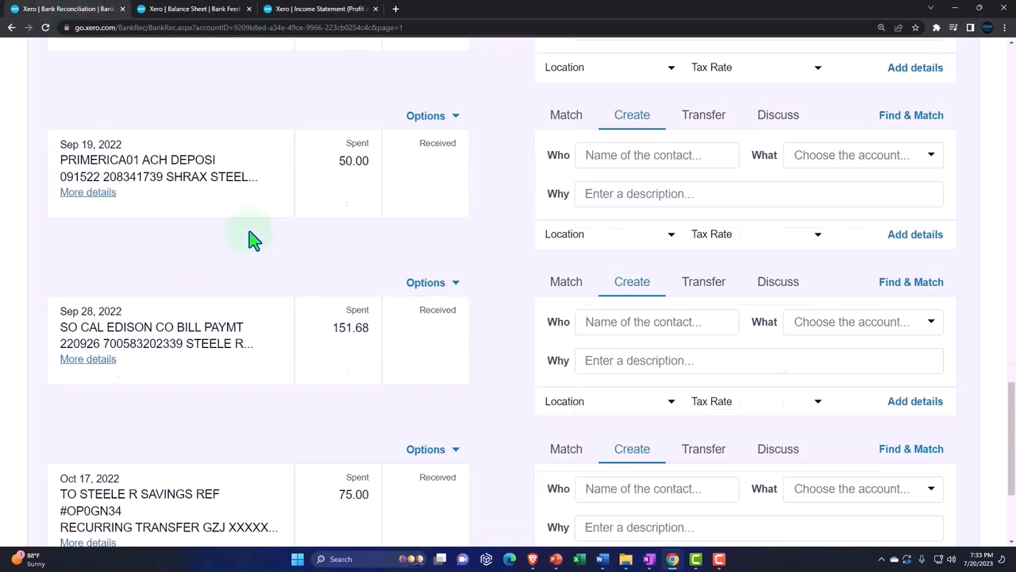
scroll("up", 3)
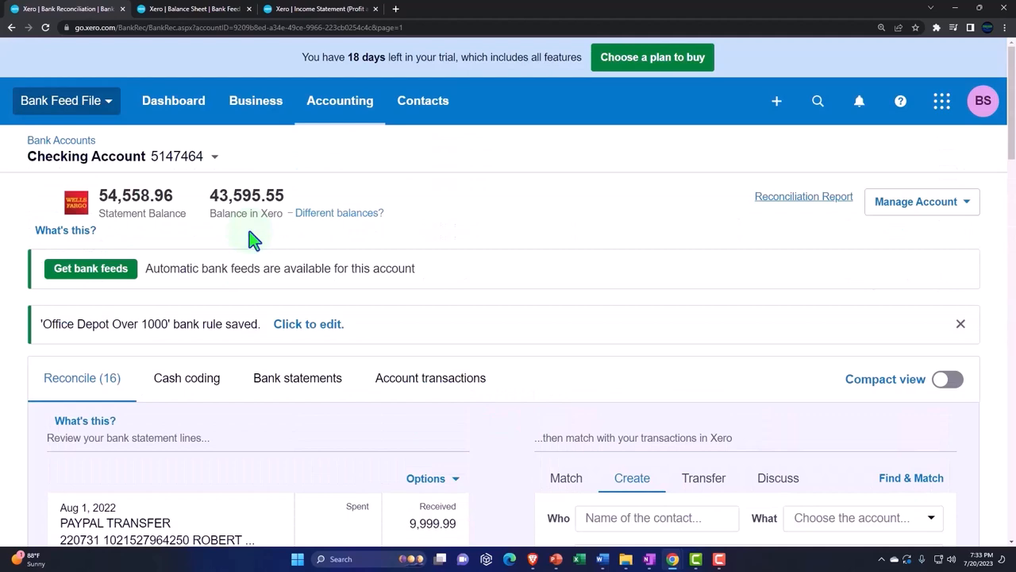
left_click(339, 100)
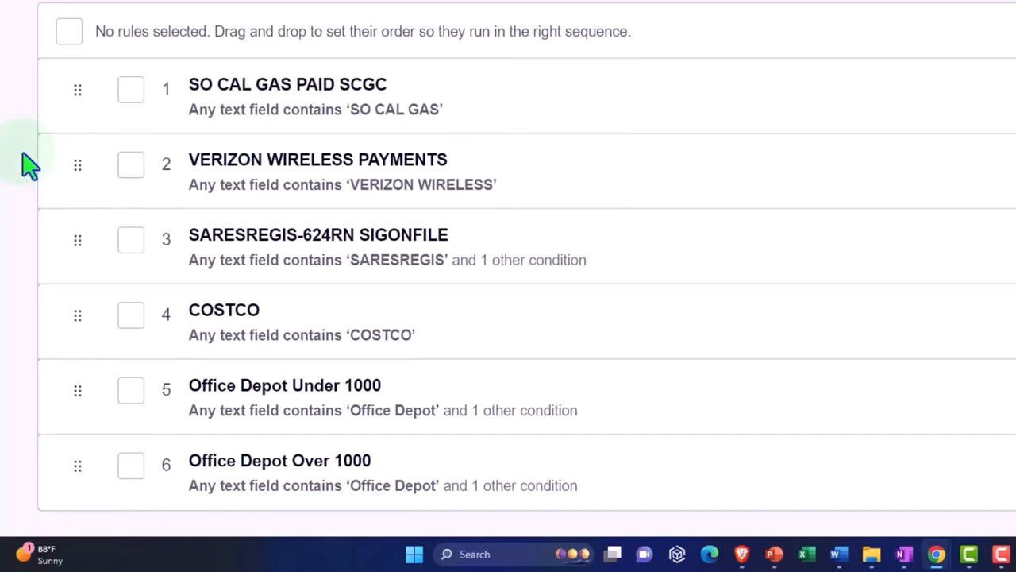
mouse_move(532, 516)
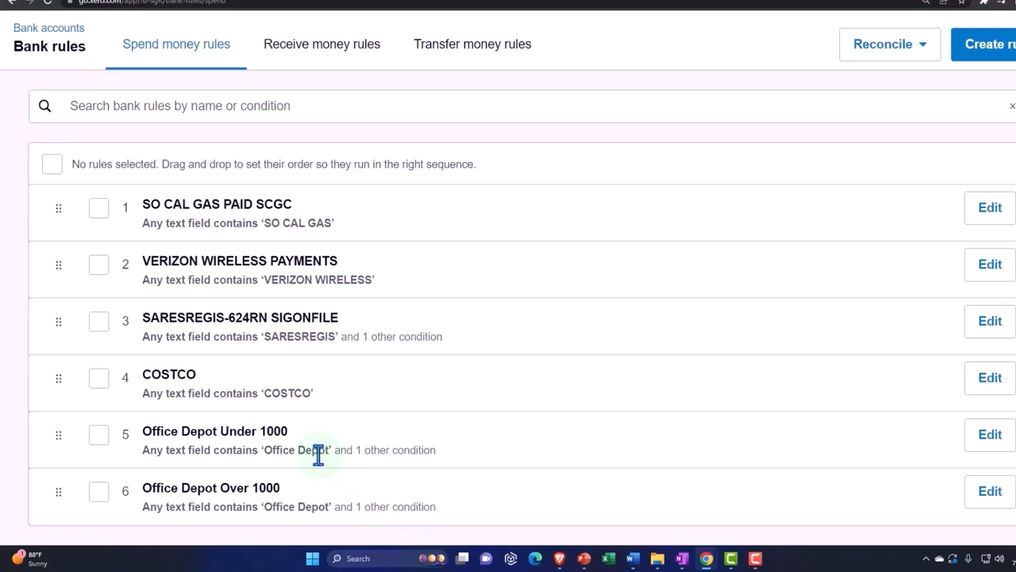
mouse_move(324, 492)
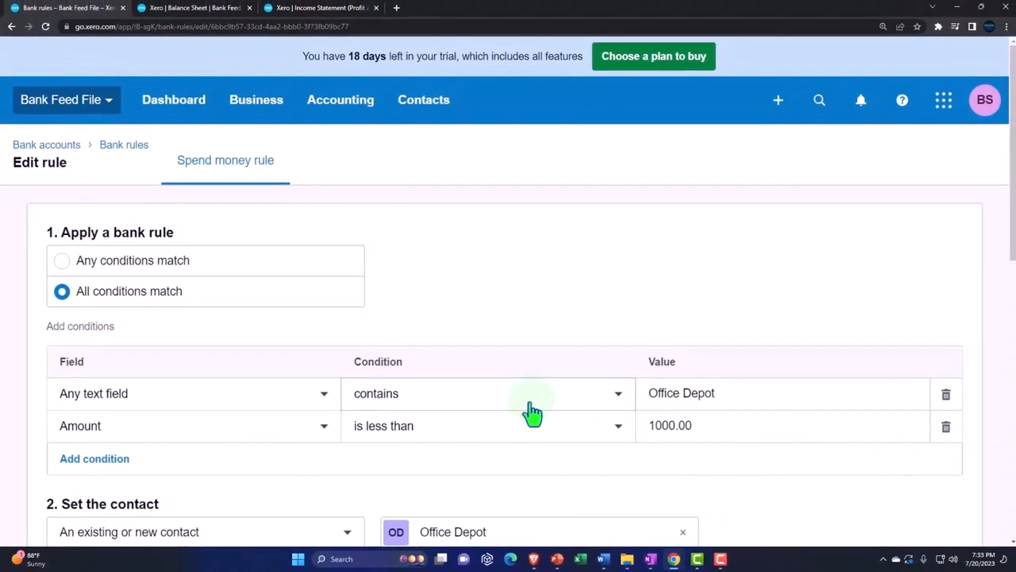
scroll("down", 3)
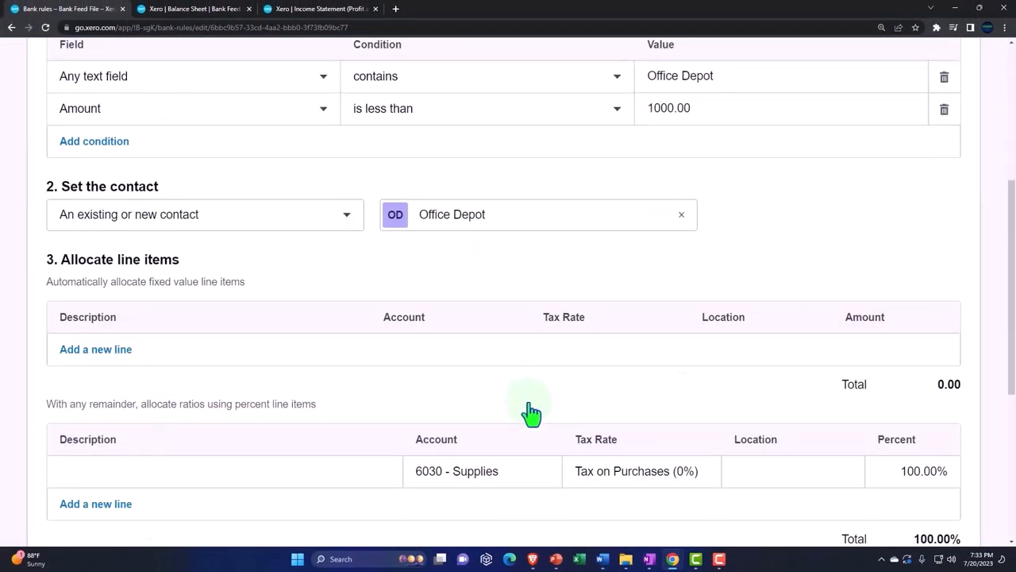
mouse_move(532, 413)
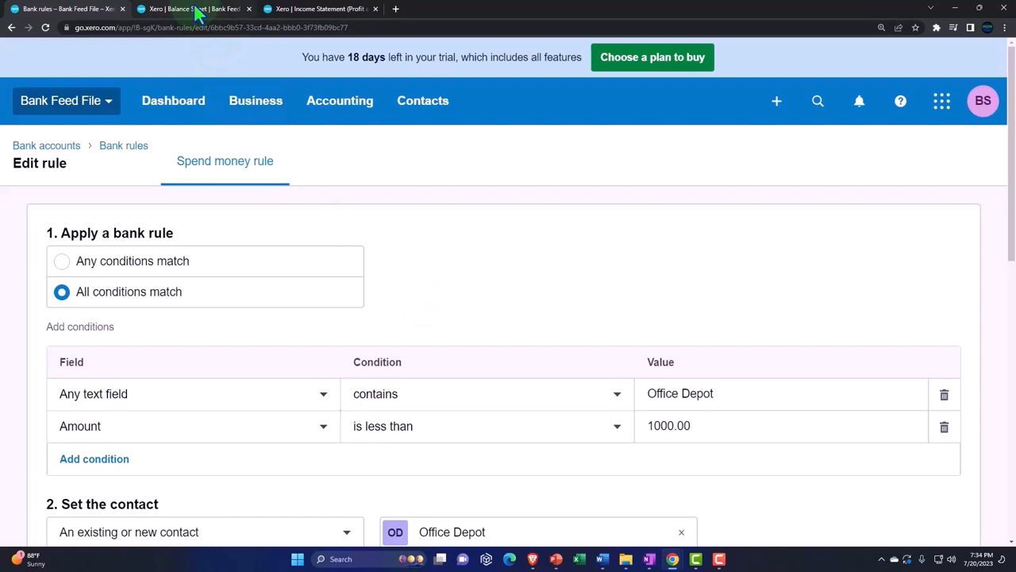
Step: Recheck Equipment at 11,968.86 on the December 31, 2022 Balance Sheet and open Edit layout
left_click(194, 9)
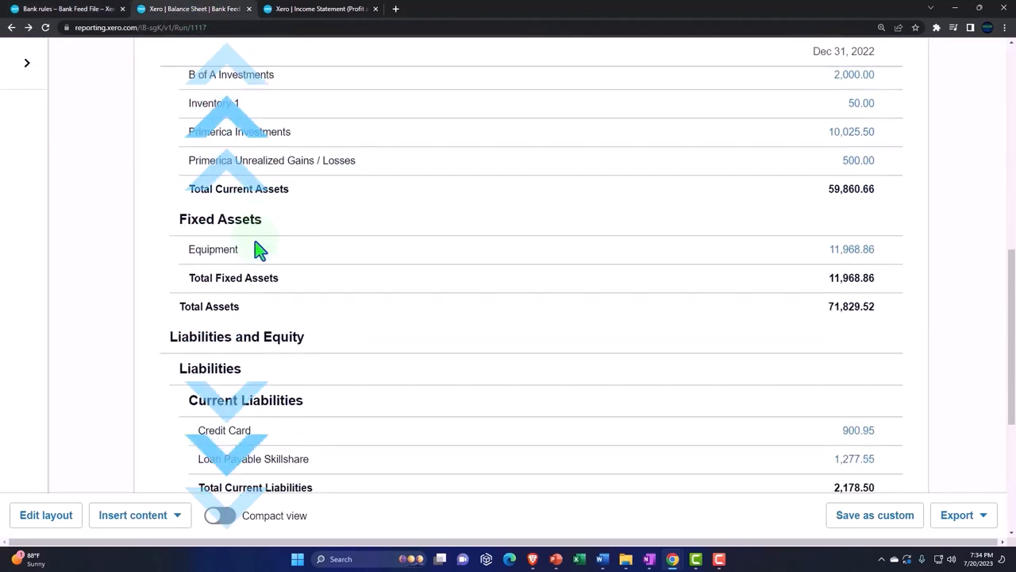
scroll("down", 3)
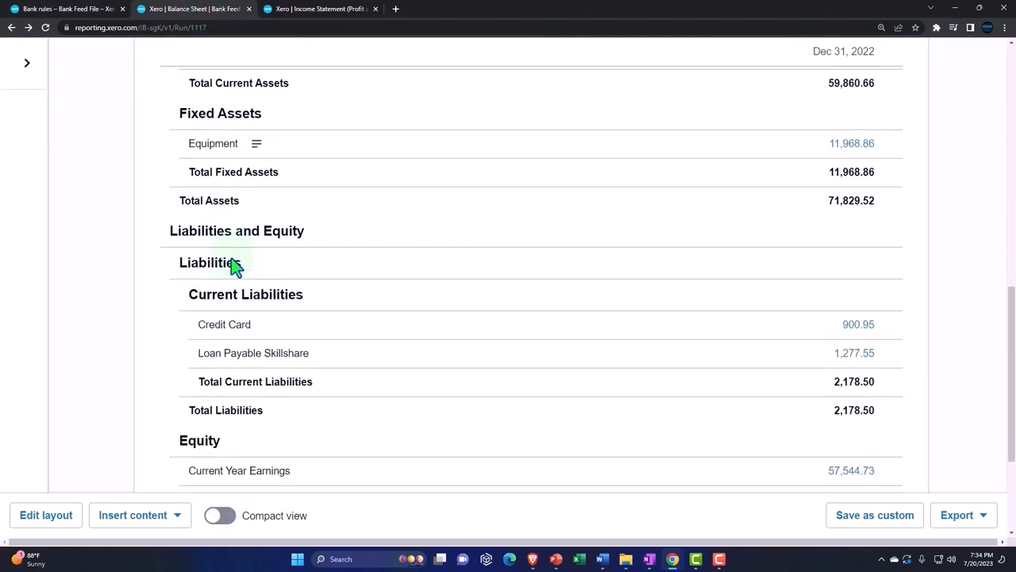
mouse_move(851, 144)
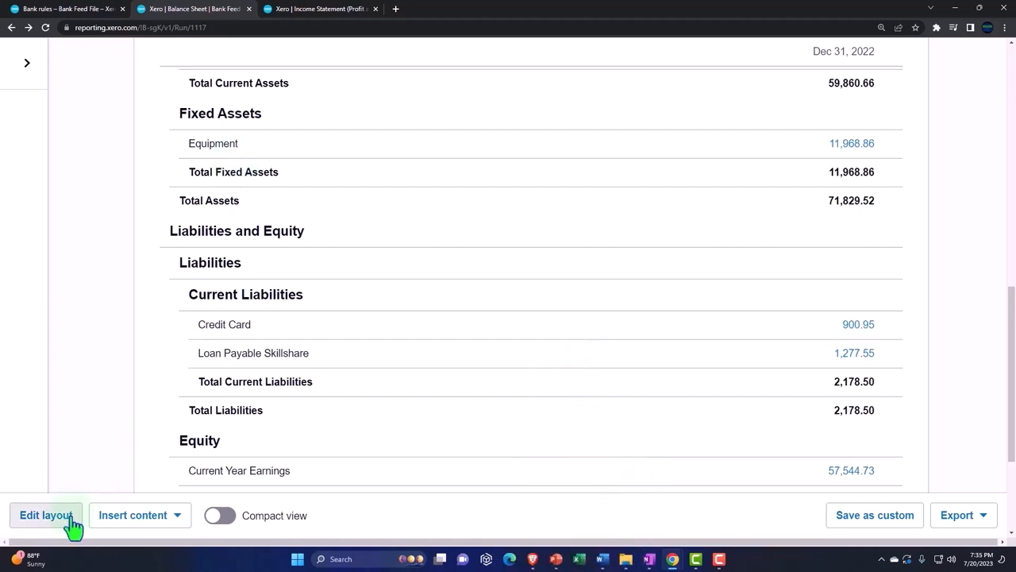
left_click(45, 514)
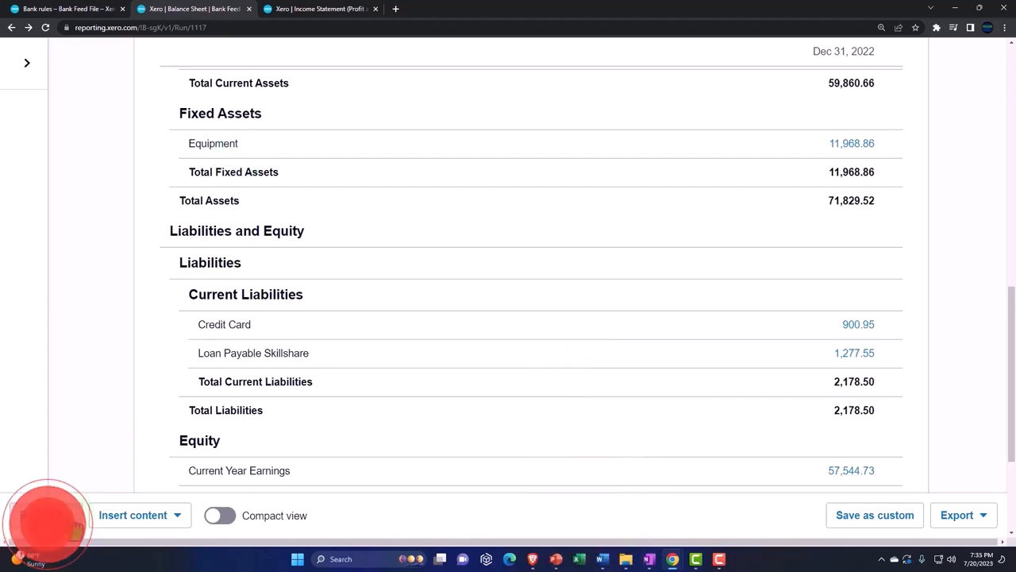